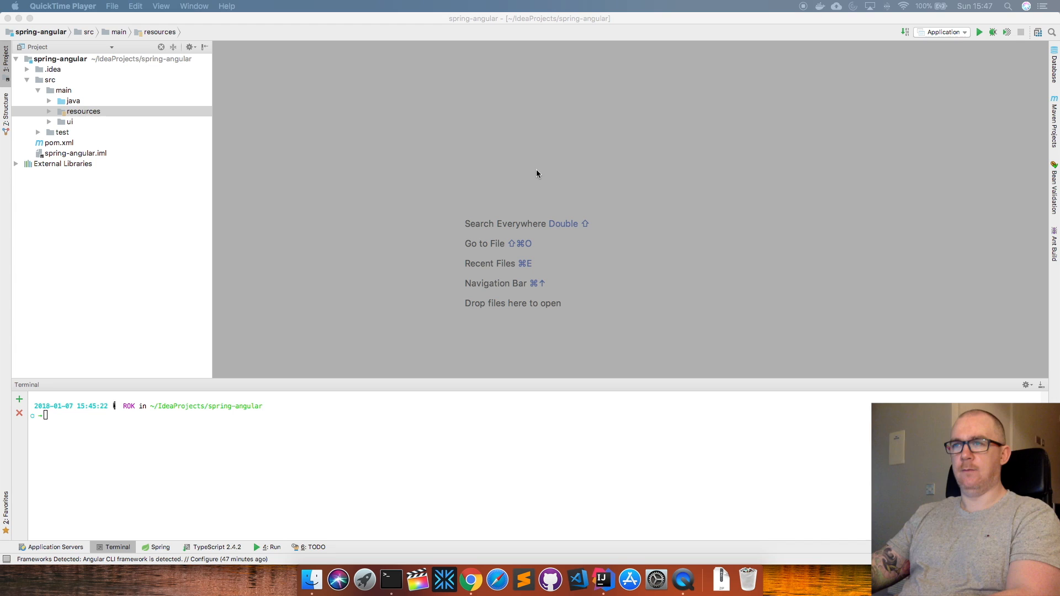
{"action": "mouse_move", "coordinate": [198, 192]}
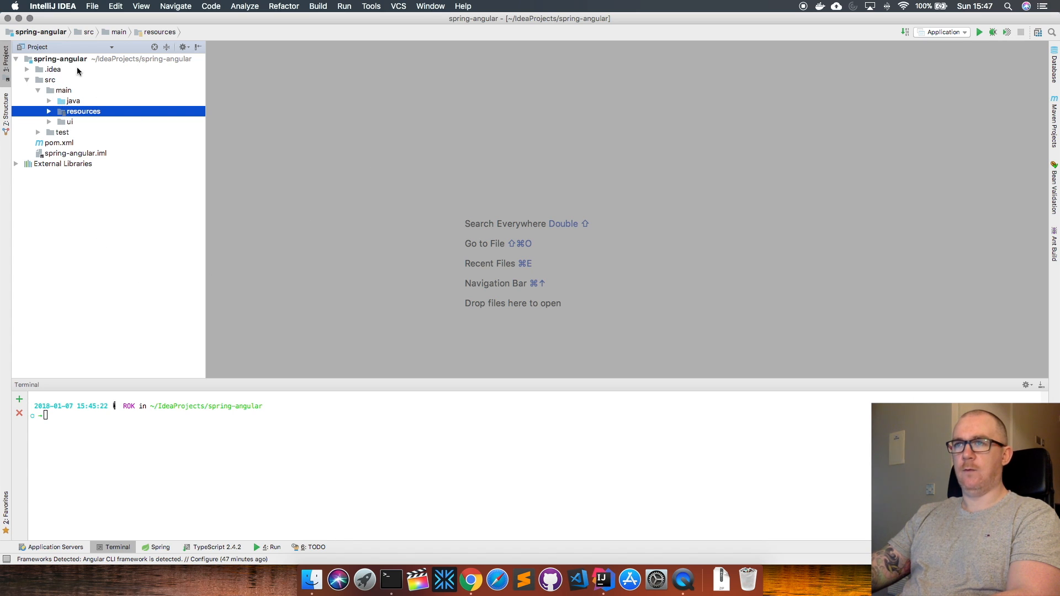
{"action": "mouse_move", "coordinate": [66, 196]}
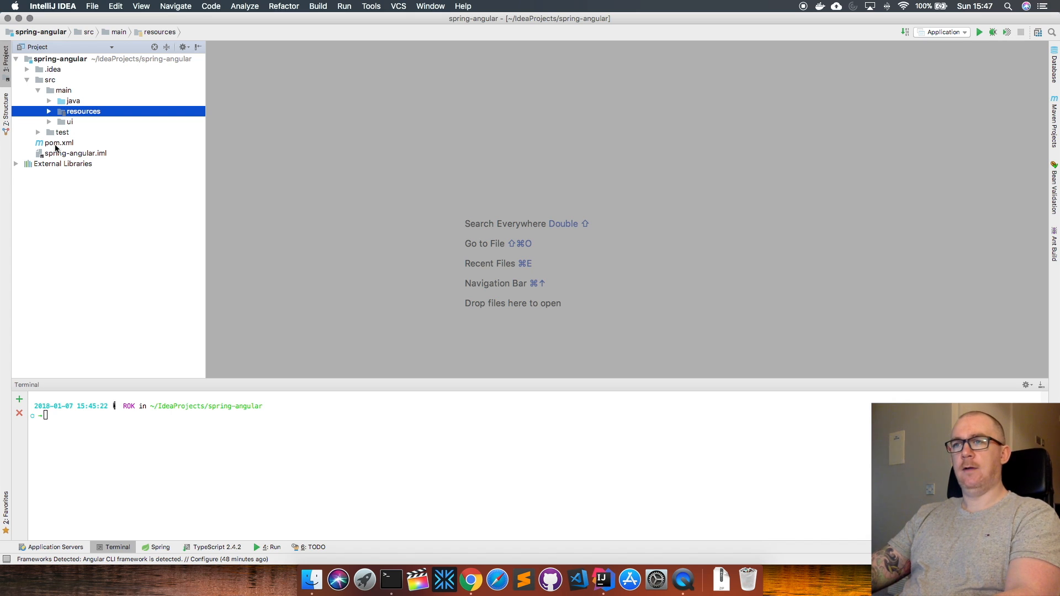
Expand java > io.srf > controllers, open Application.java and HelloController.java, and select its Hello, World! response.
{"action": "left_click", "coordinate": [49, 101]}
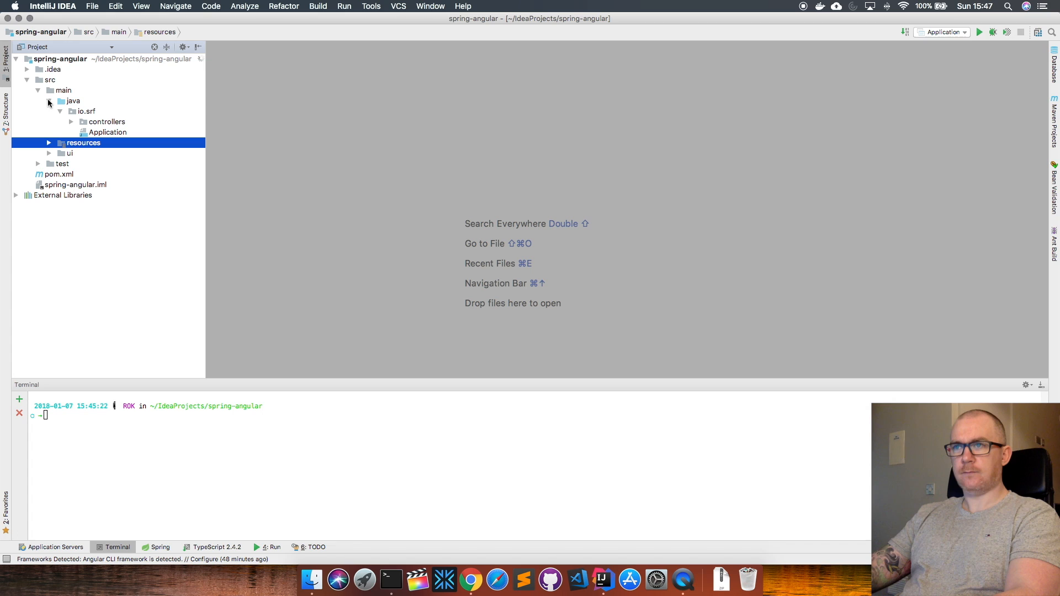
{"action": "left_click", "coordinate": [71, 121]}
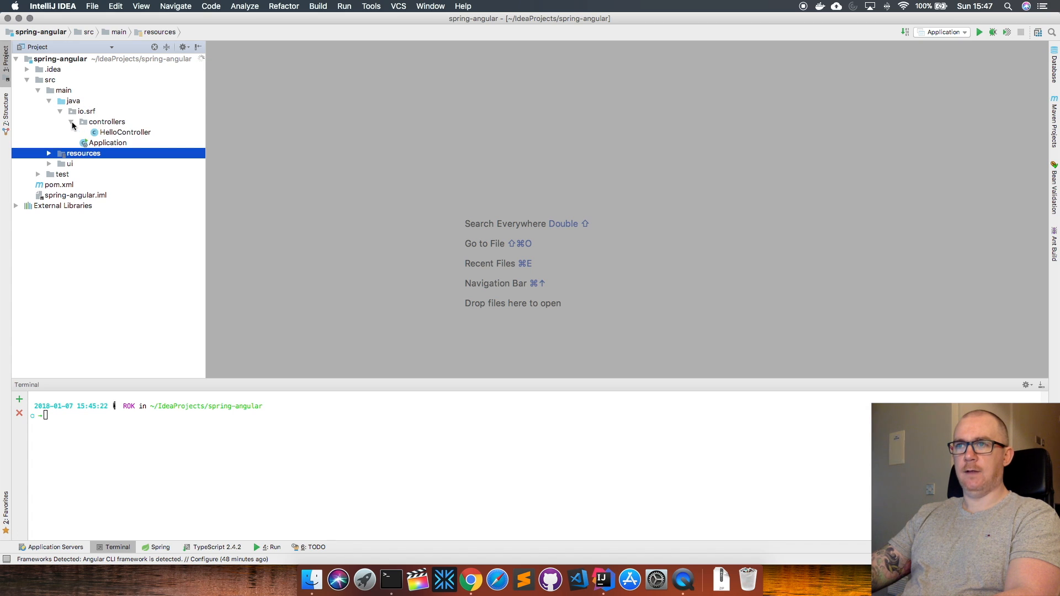
{"action": "double_click", "coordinate": [108, 142]}
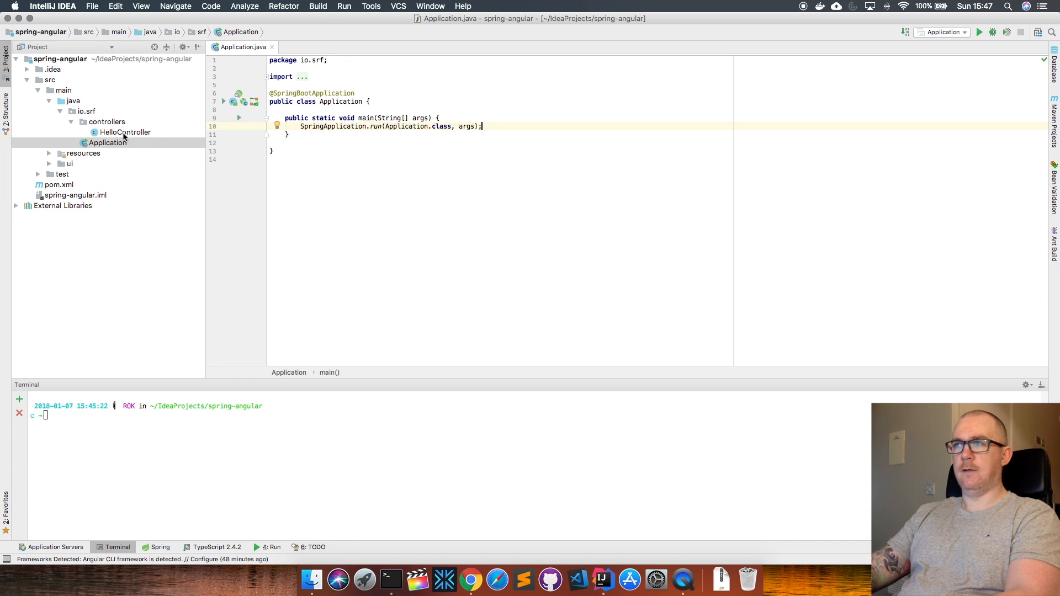
{"action": "double_click", "coordinate": [124, 132]}
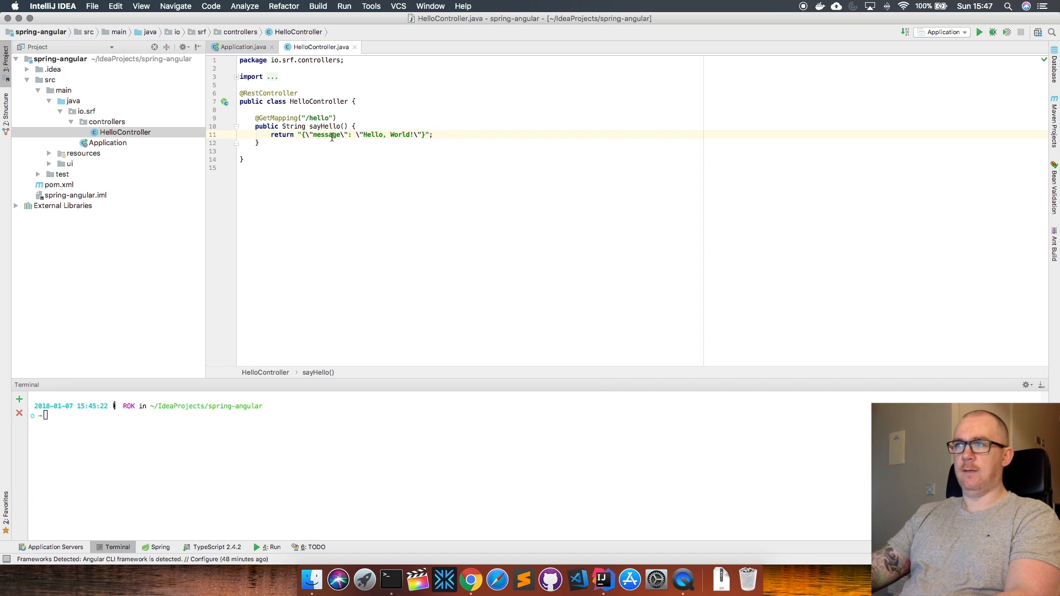
{"action": "double_click", "coordinate": [387, 135]}
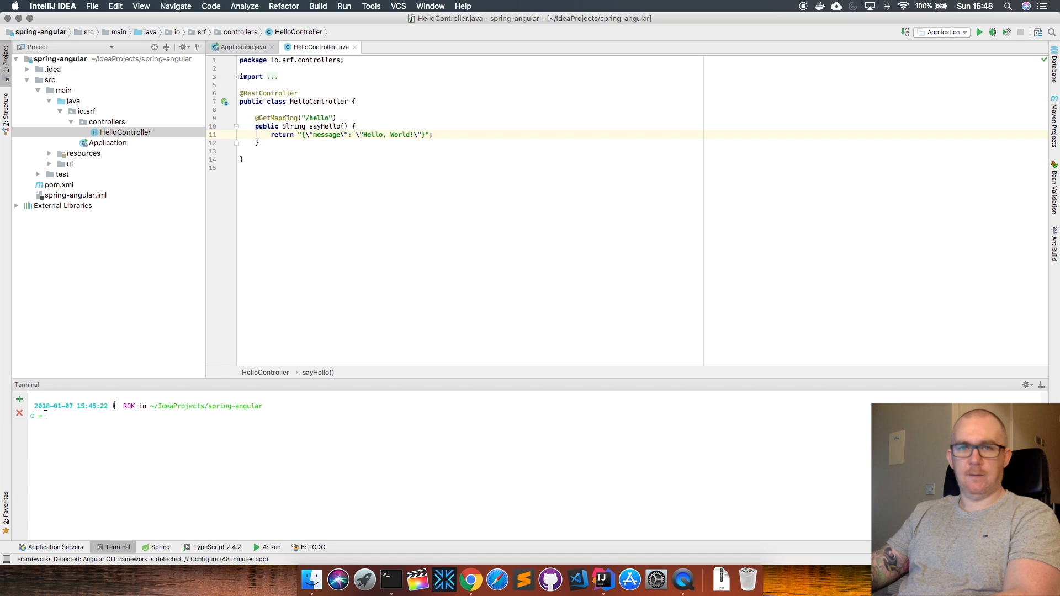
Expand resources and select its empty static subfolder.
{"action": "left_click", "coordinate": [49, 153]}
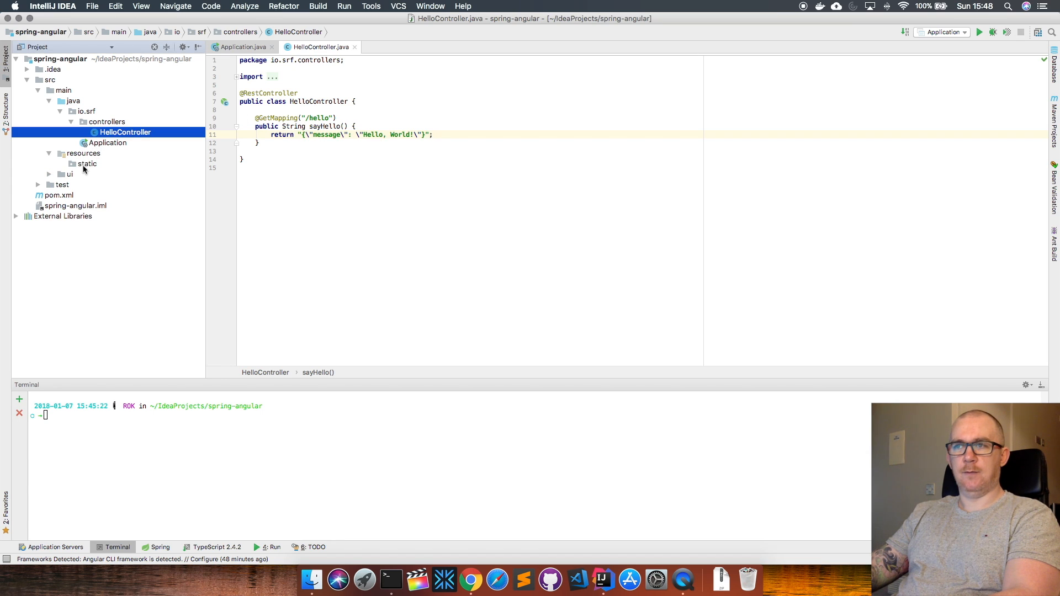
{"action": "left_click", "coordinate": [87, 164]}
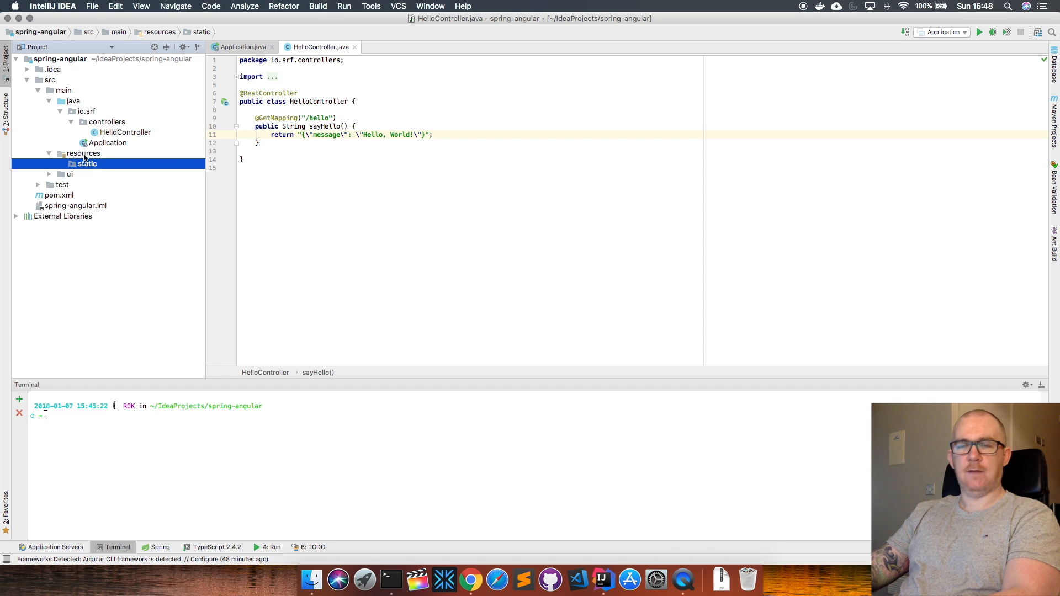
{"action": "mouse_move", "coordinate": [88, 168]}
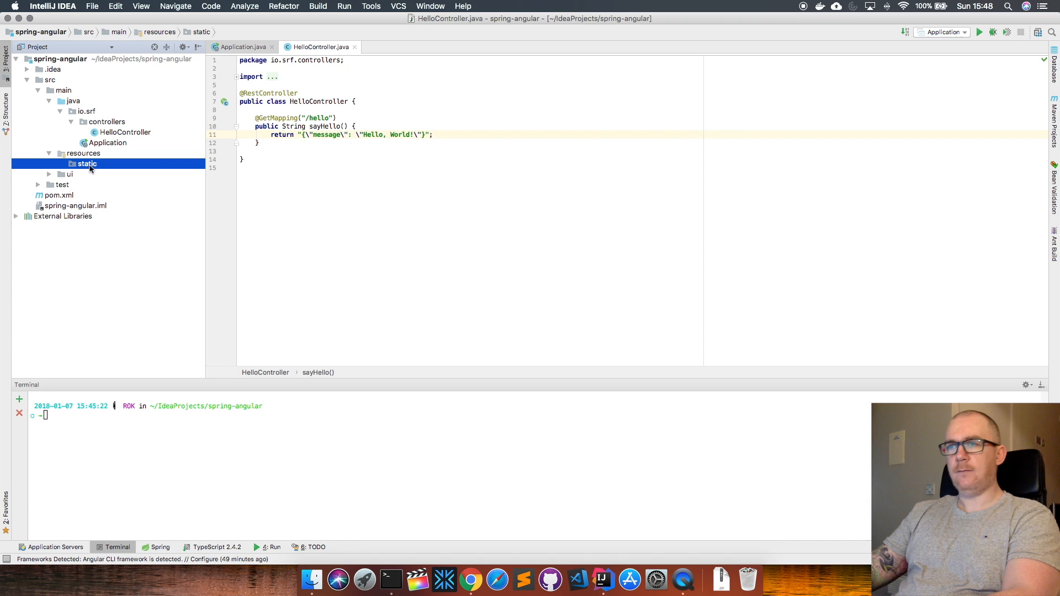
{"action": "mouse_move", "coordinate": [127, 212]}
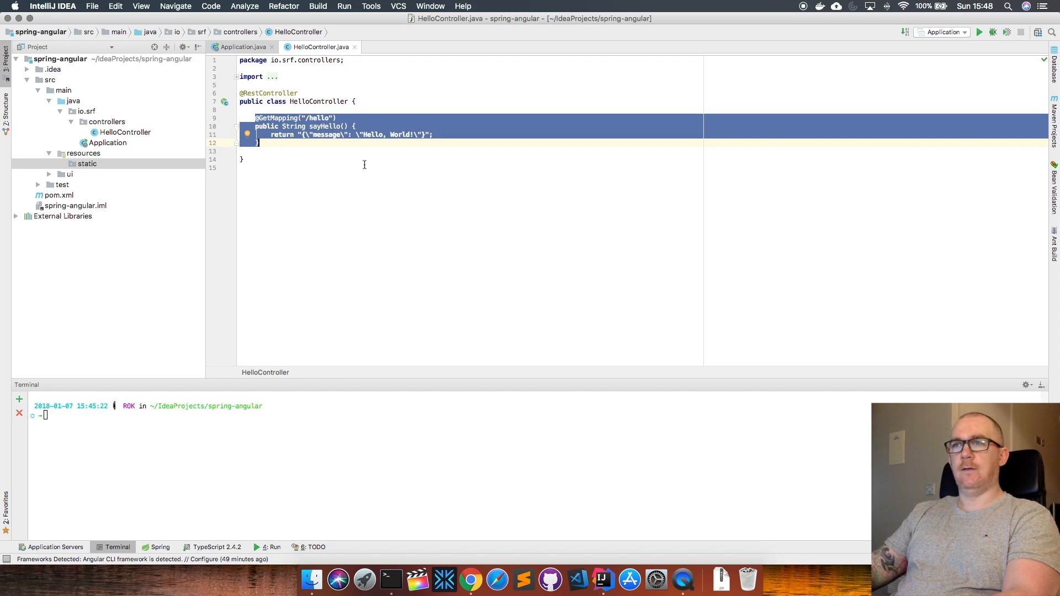
{"action": "mouse_move", "coordinate": [100, 112]}
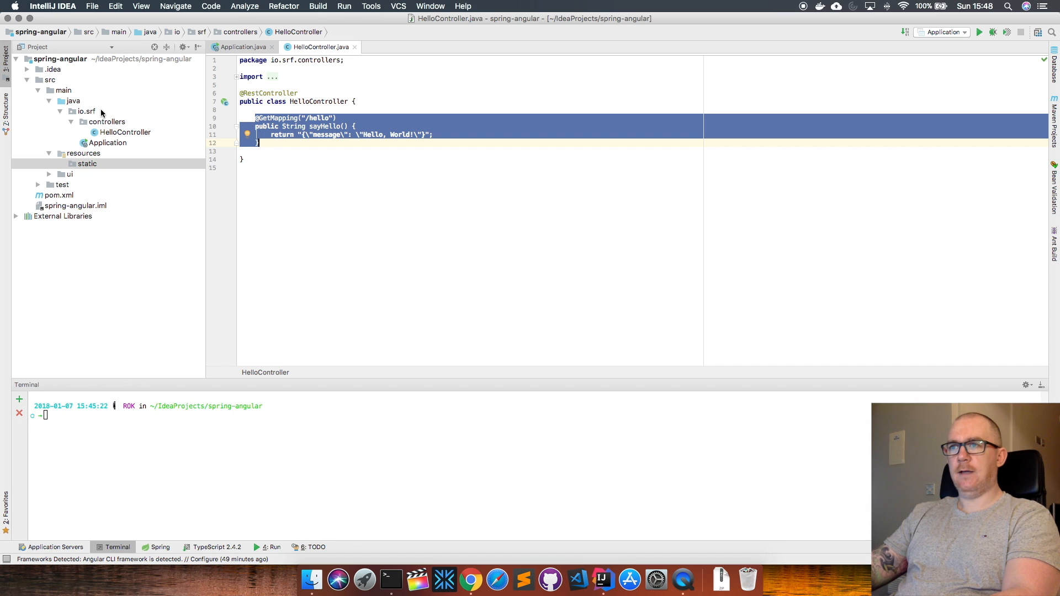
{"action": "mouse_move", "coordinate": [293, 154]}
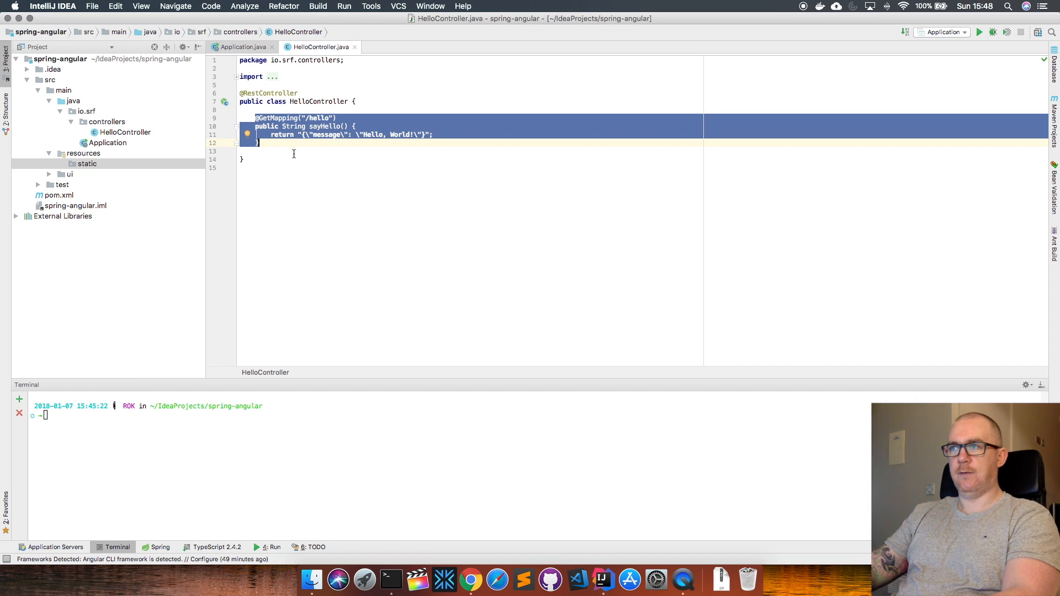
{"action": "mouse_move", "coordinate": [267, 141]}
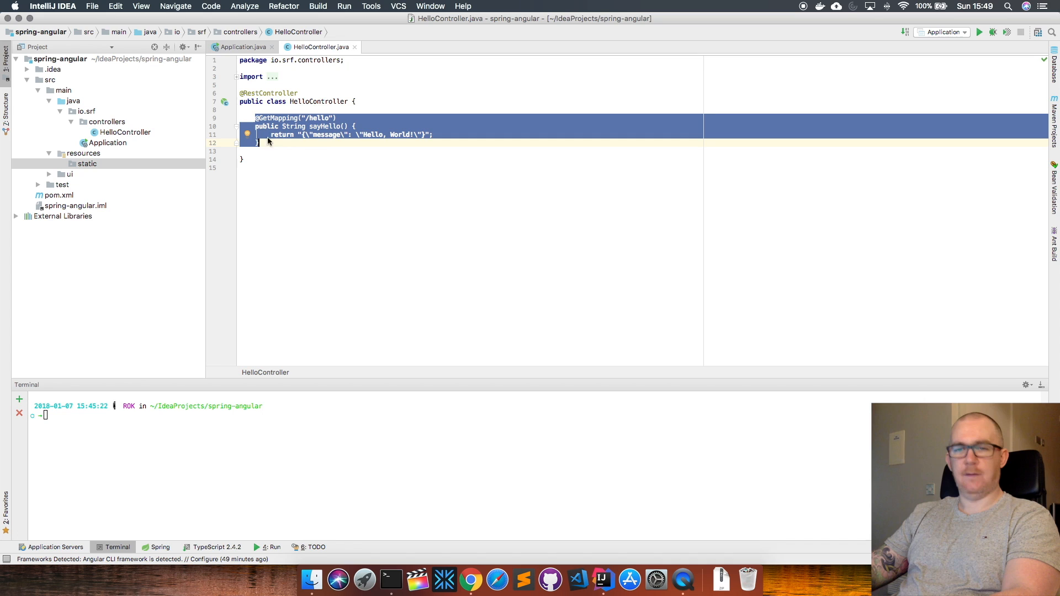
{"action": "mouse_move", "coordinate": [313, 133]}
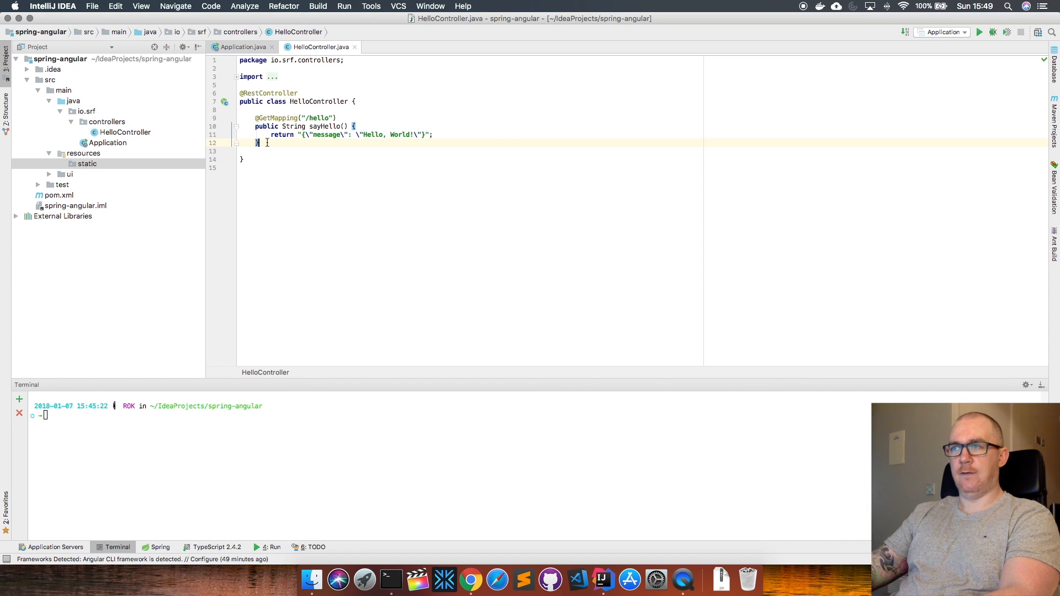
{"action": "mouse_move", "coordinate": [336, 102]}
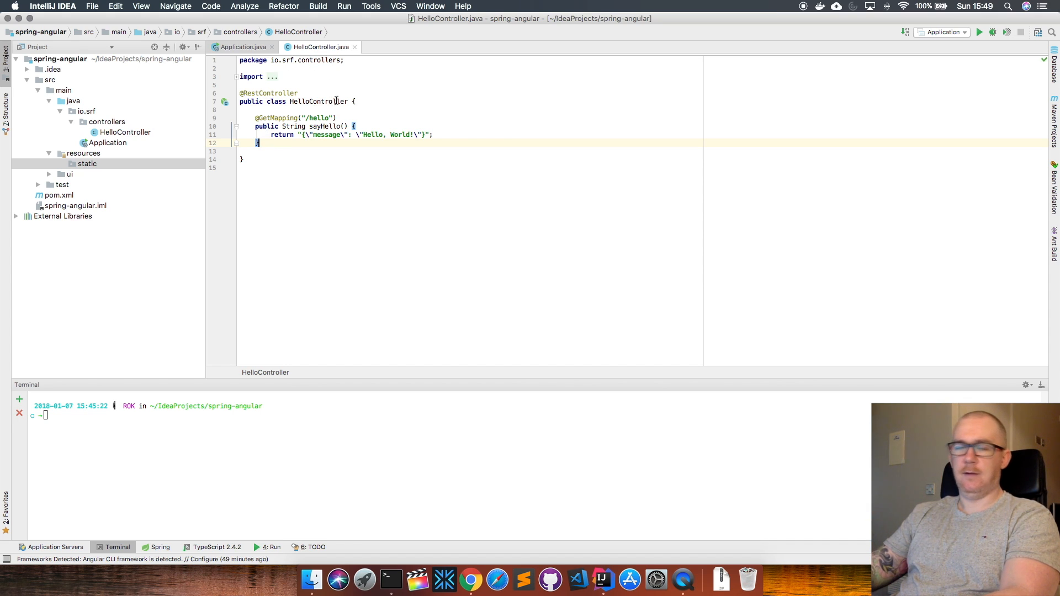
{"action": "mouse_move", "coordinate": [292, 147]}
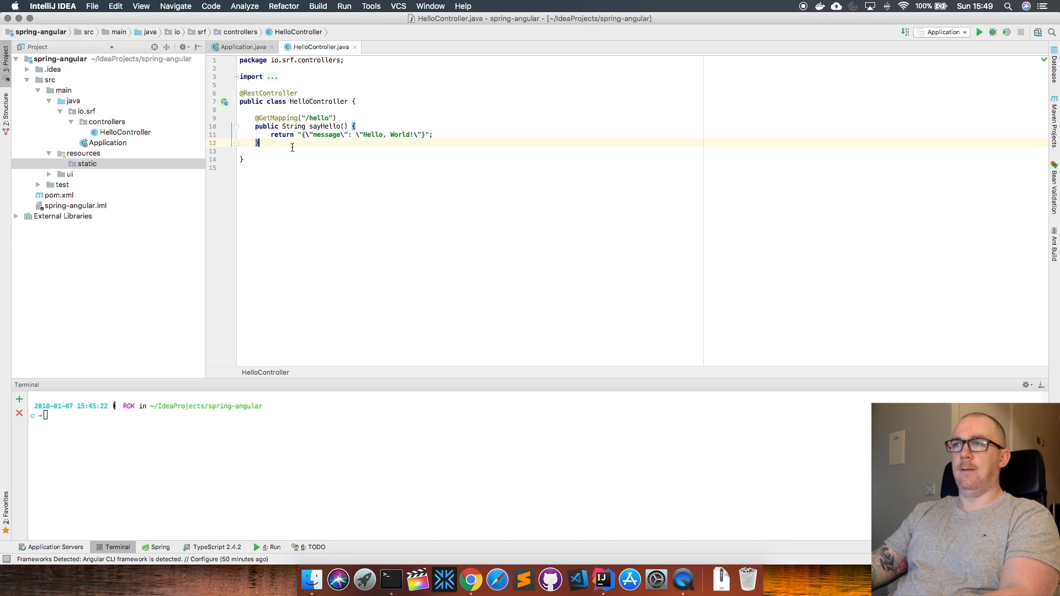
{"action": "mouse_move", "coordinate": [295, 154]}
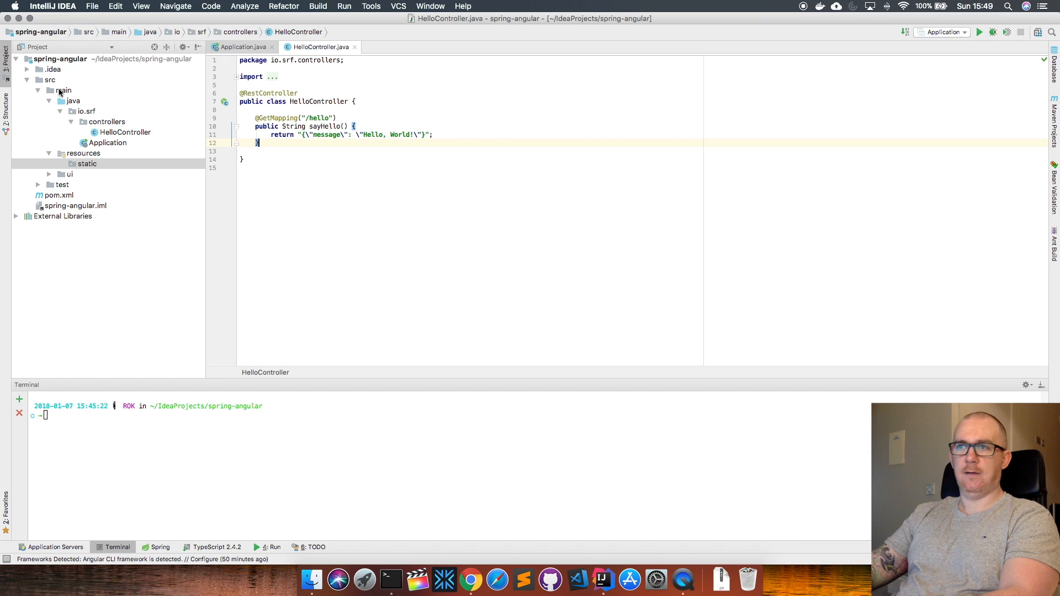
Expand ui > src > app to show the app.component files.
{"action": "left_click", "coordinate": [68, 174]}
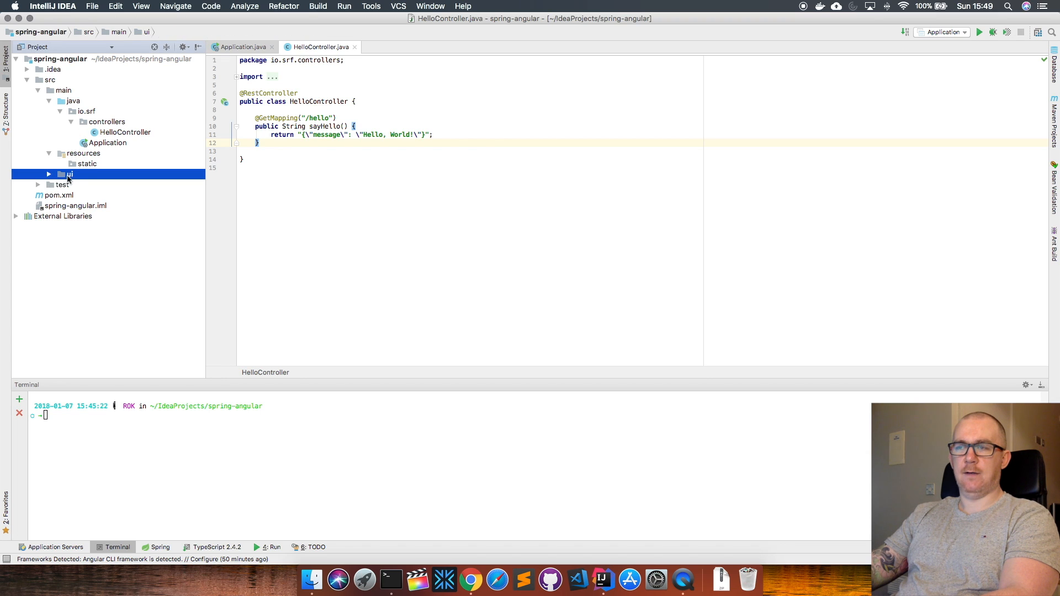
{"action": "left_click", "coordinate": [49, 174]}
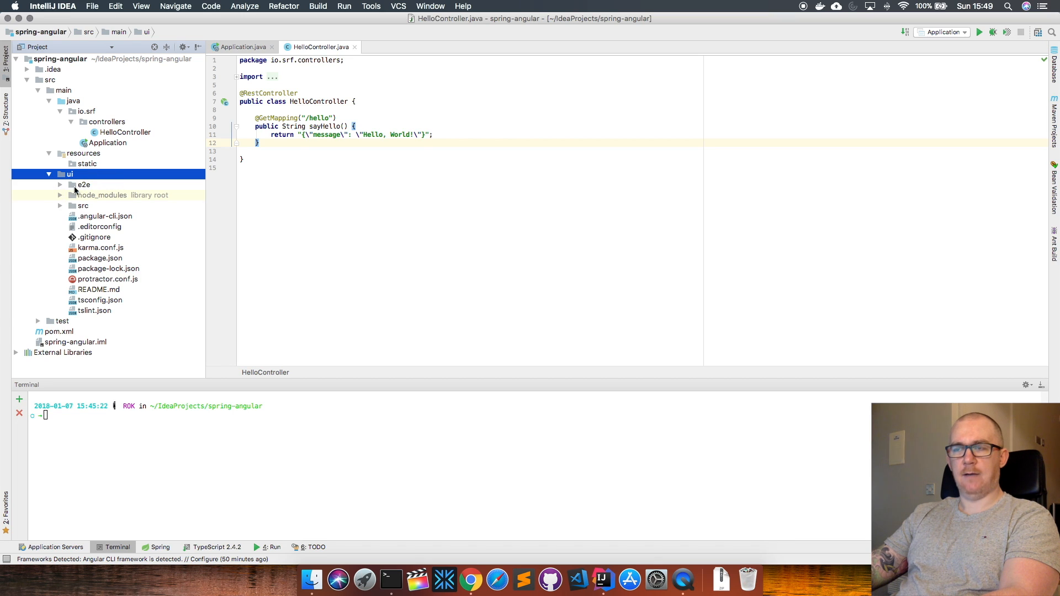
{"action": "mouse_move", "coordinate": [57, 226]}
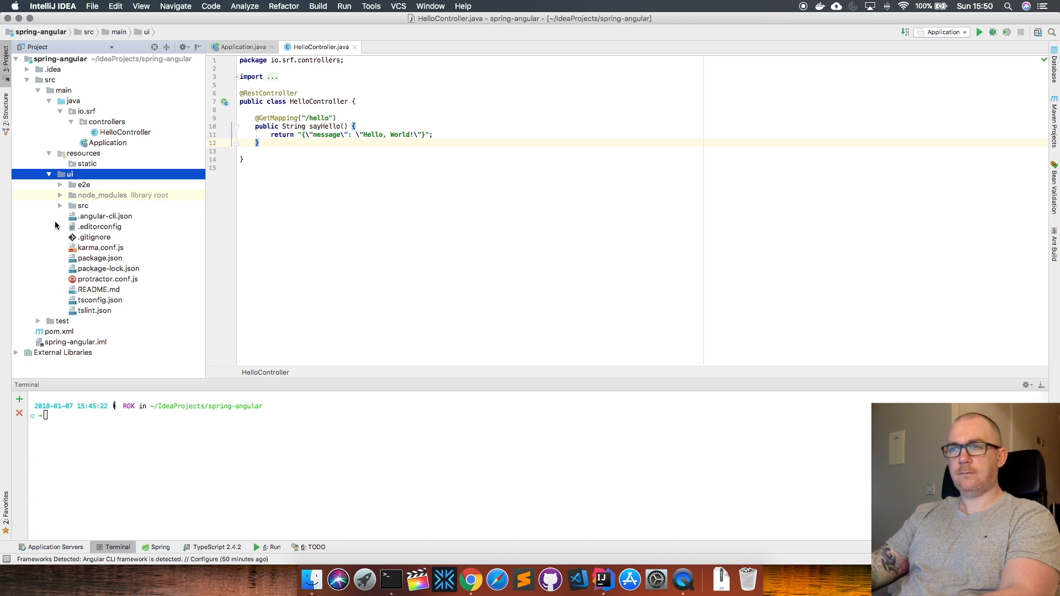
{"action": "left_click", "coordinate": [60, 205]}
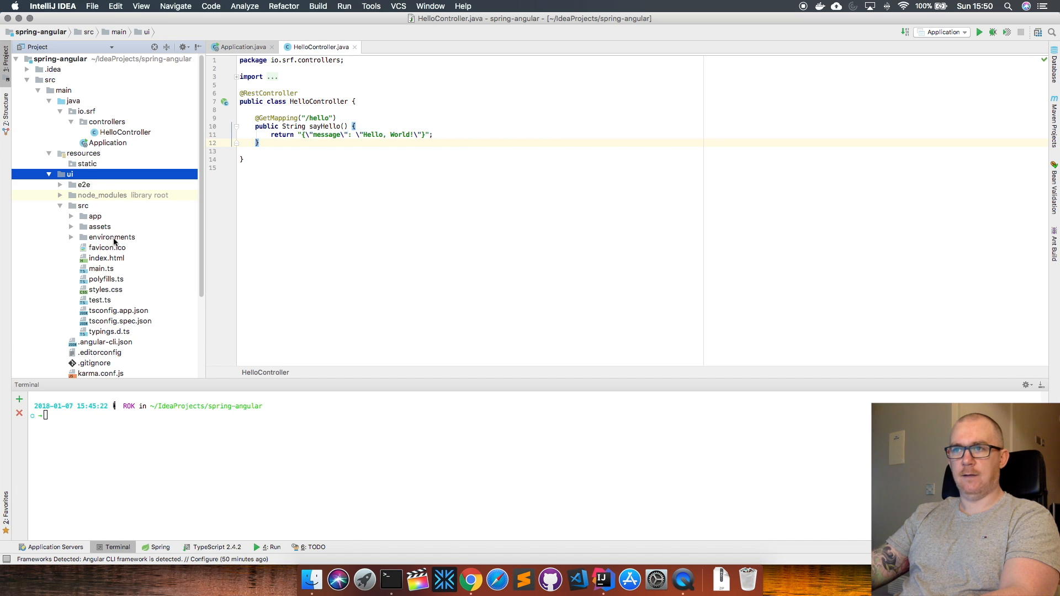
{"action": "left_click", "coordinate": [95, 216]}
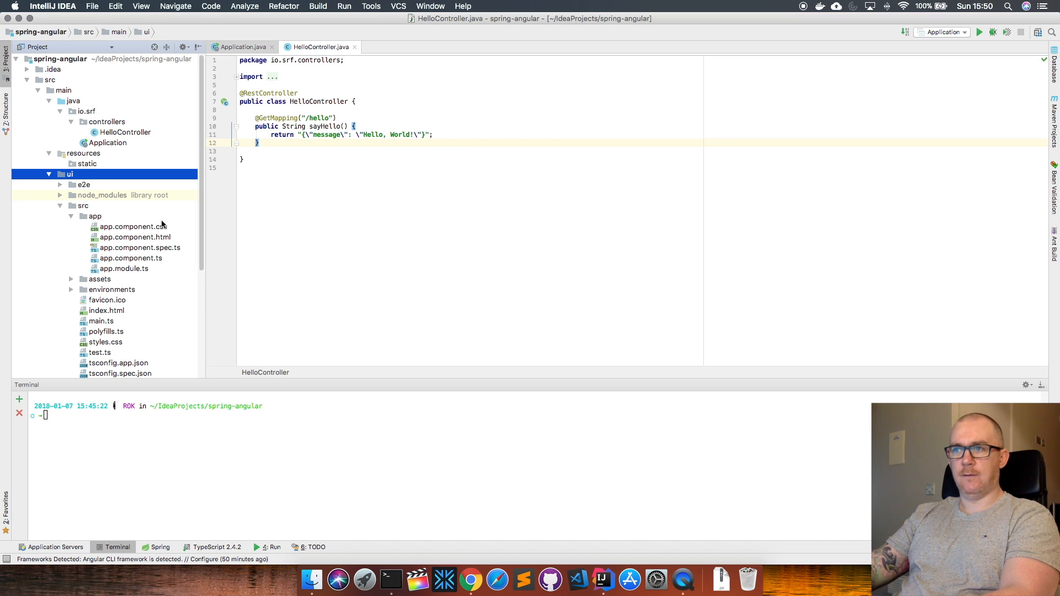
{"action": "mouse_move", "coordinate": [133, 237]}
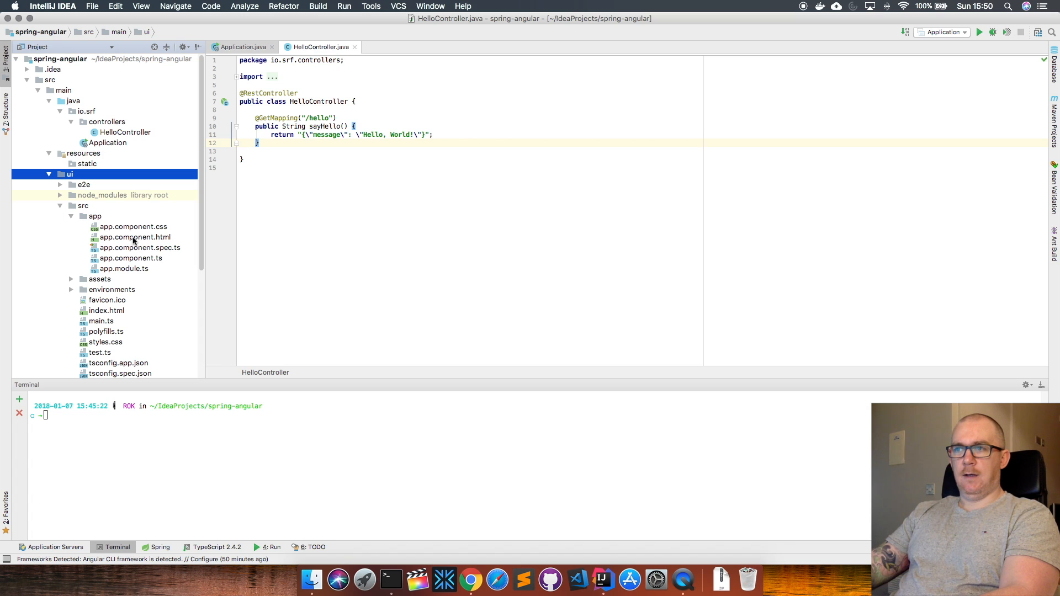
Compare app.component.ts and .html with HelloController's Hello, World! response, ending on the template.
{"action": "double_click", "coordinate": [131, 258]}
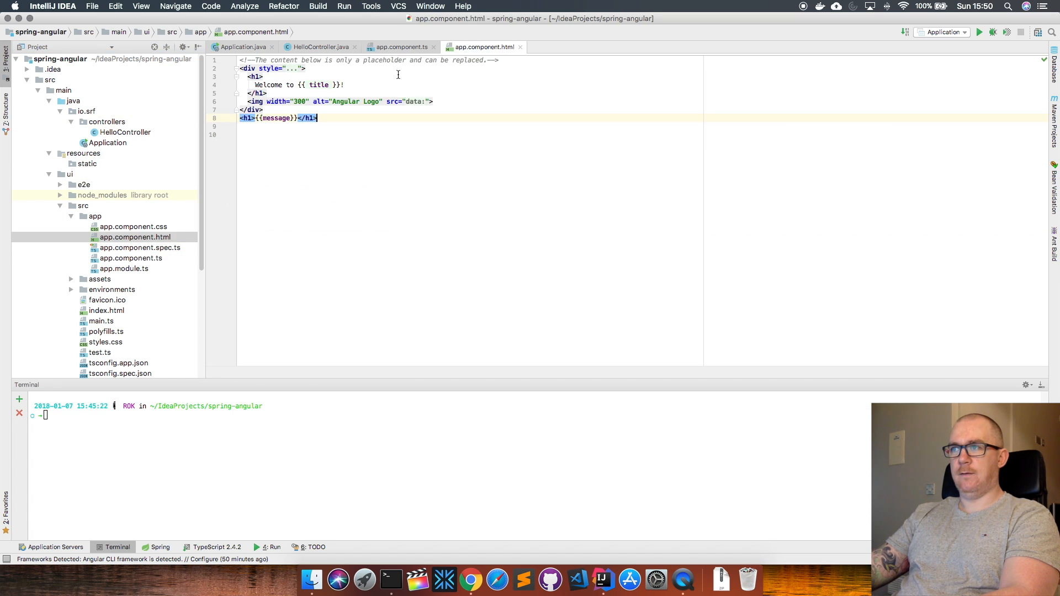
{"action": "left_click", "coordinate": [400, 46]}
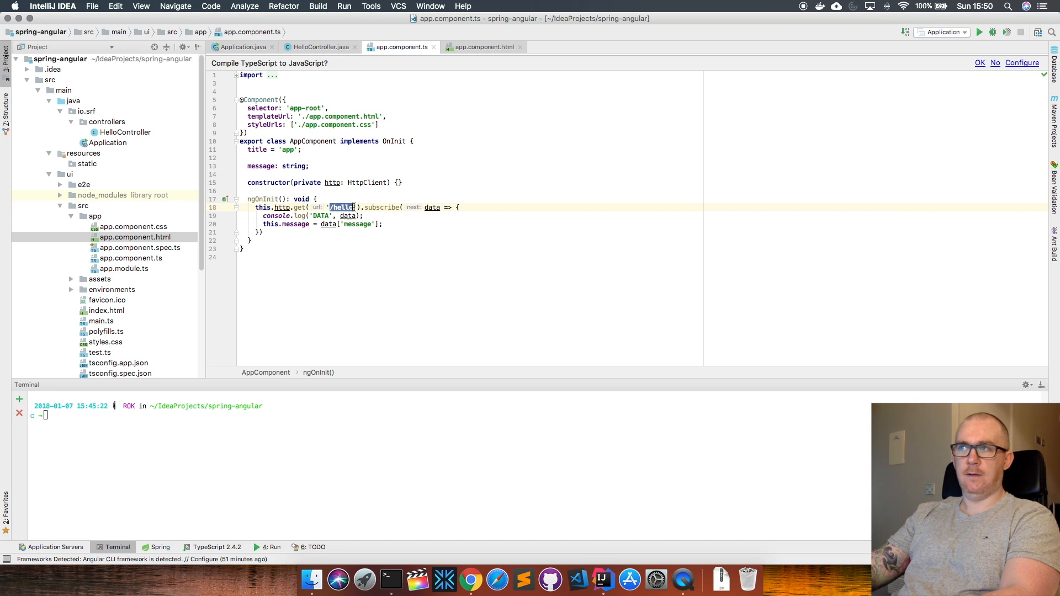
{"action": "left_click", "coordinate": [318, 46]}
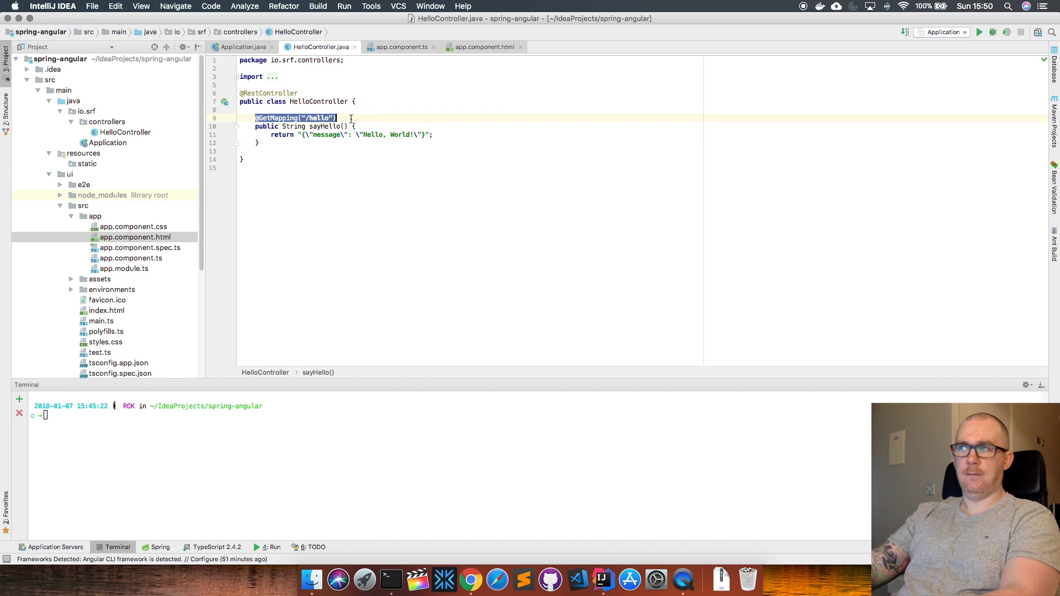
{"action": "left_click", "coordinate": [400, 46]}
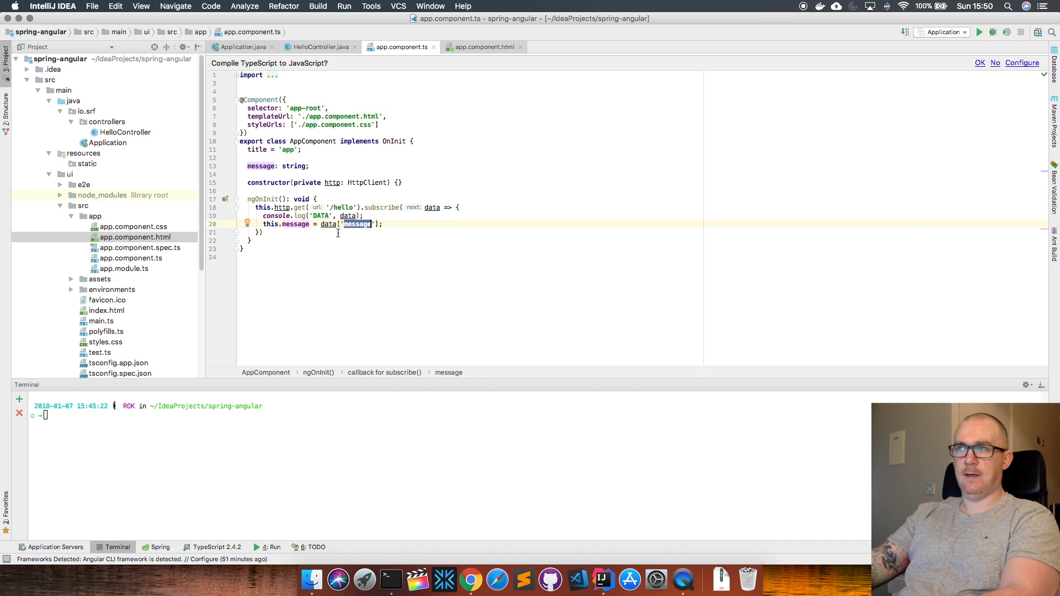
{"action": "left_click", "coordinate": [318, 46]}
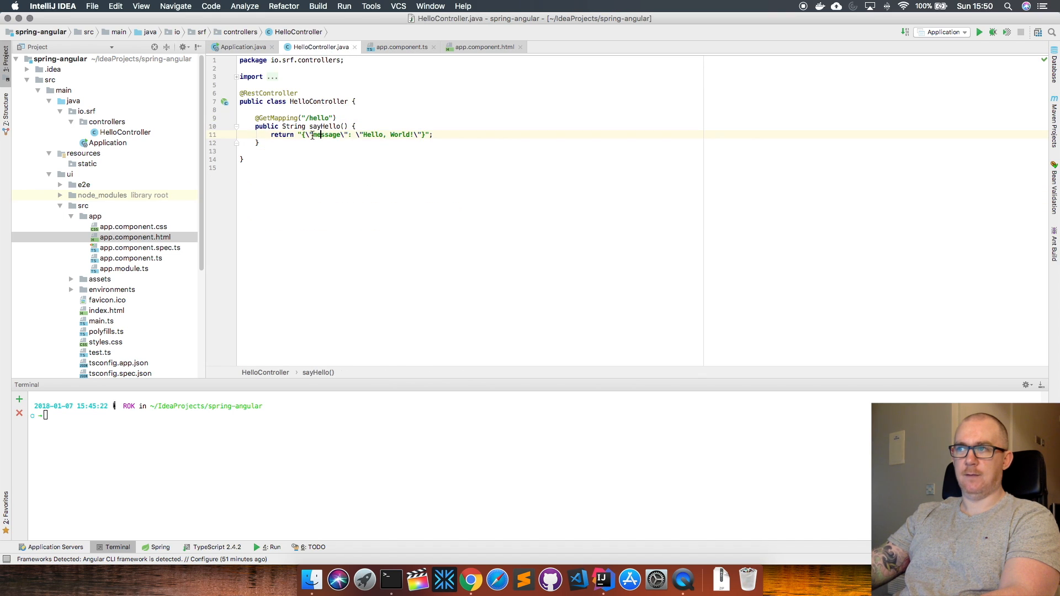
{"action": "double_click", "coordinate": [391, 135]}
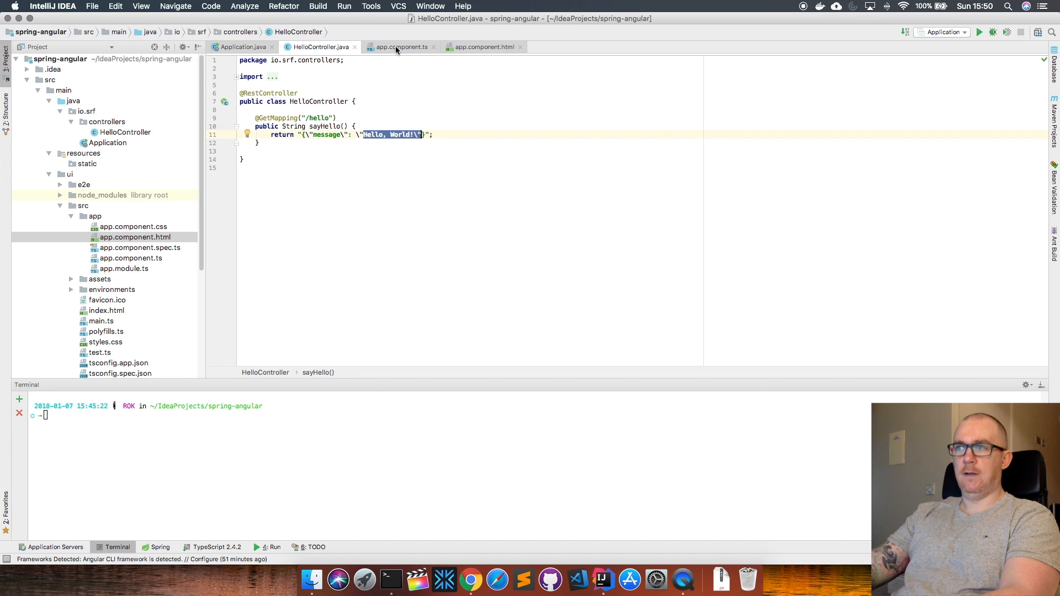
{"action": "left_click", "coordinate": [401, 46]}
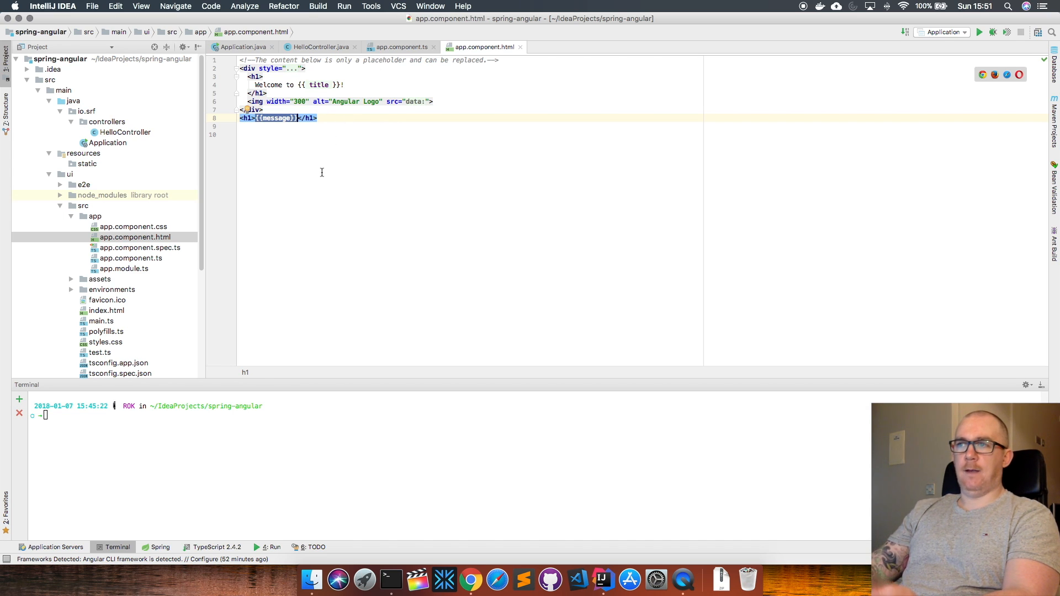
{"action": "mouse_move", "coordinate": [308, 177]}
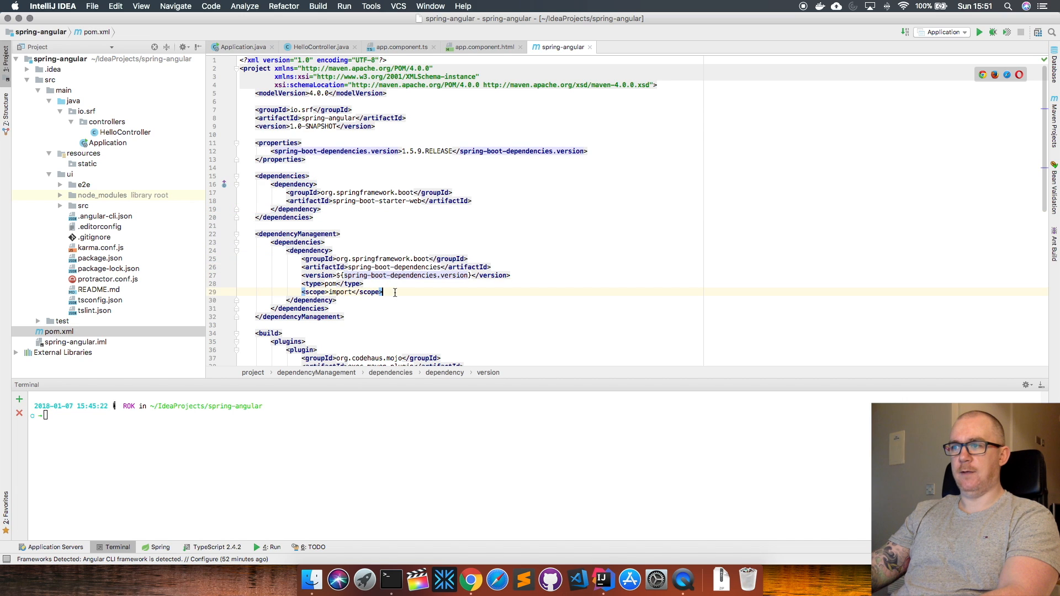
Scroll pom.xml to the exec-maven-plugin running ng build in src/main/ui.
{"action": "scroll", "scroll_direction": "down", "scroll_amount": 3}
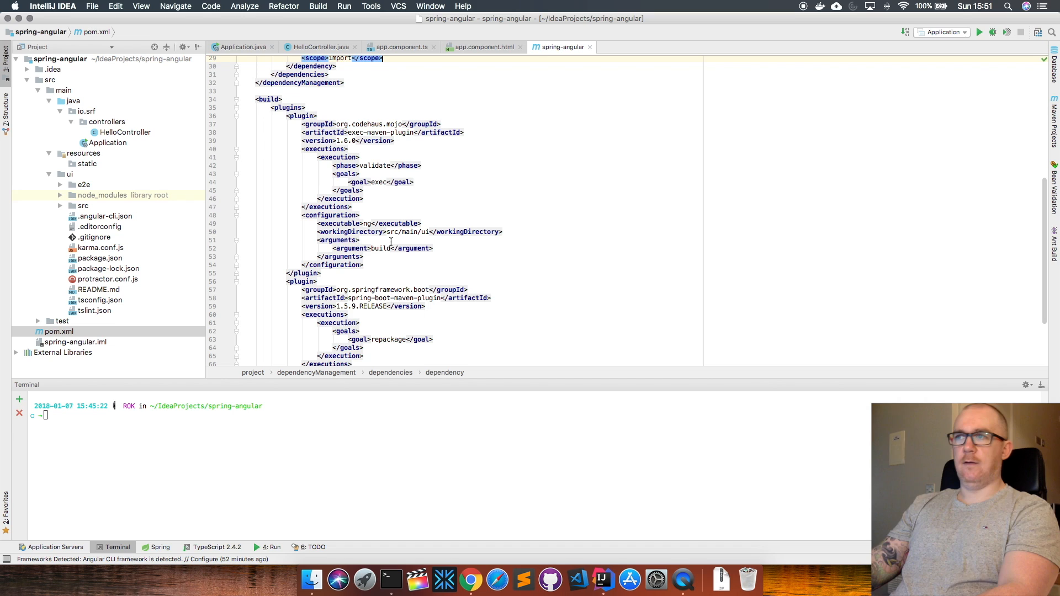
{"action": "scroll", "scroll_direction": "down", "scroll_amount": 3}
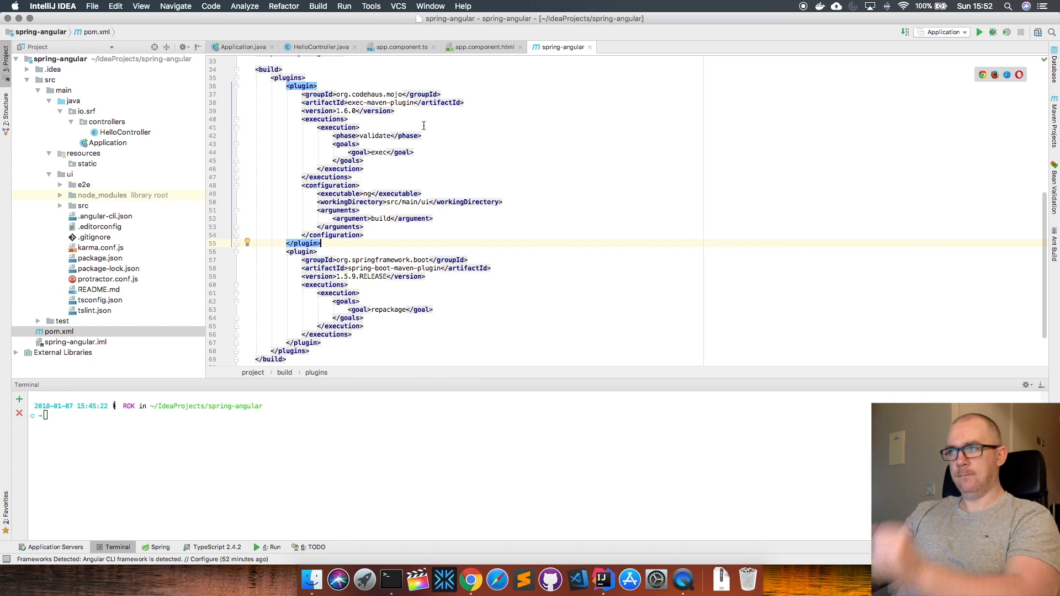
{"action": "mouse_move", "coordinate": [388, 121]}
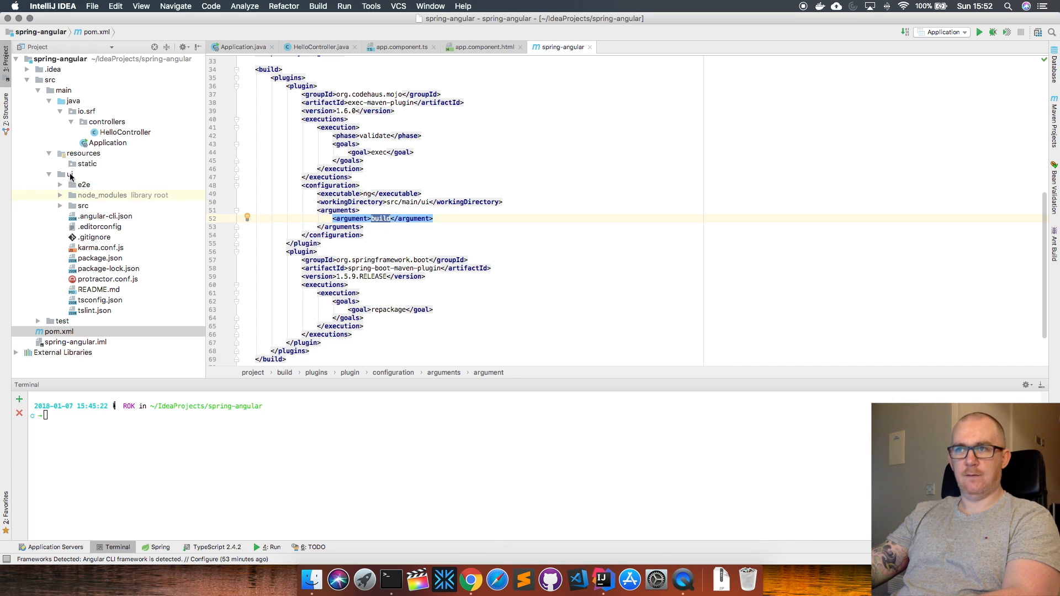
{"action": "left_click", "coordinate": [69, 174]}
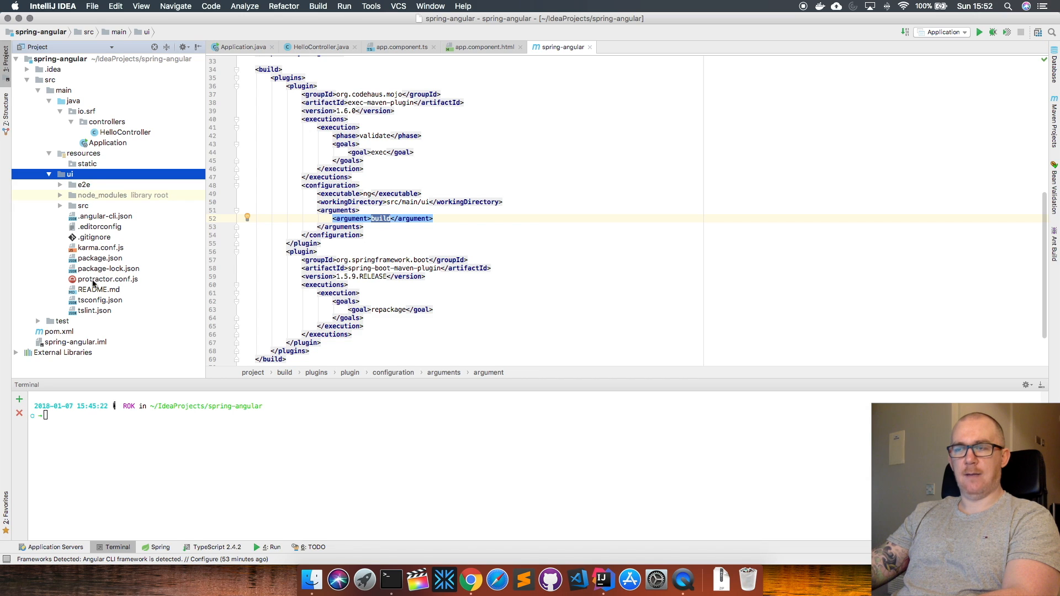
{"action": "mouse_move", "coordinate": [106, 261]}
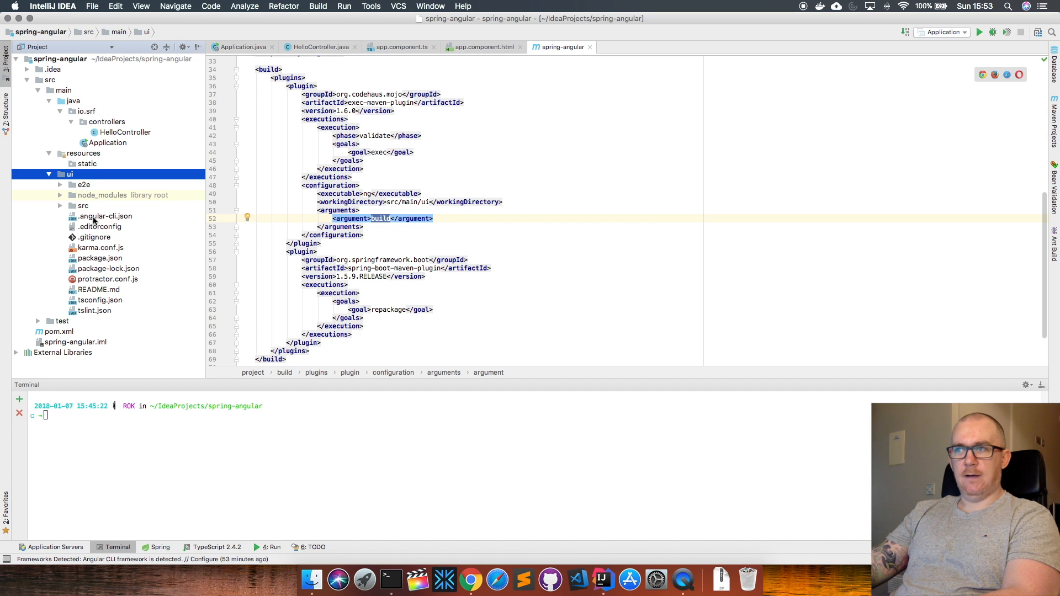
Inspect .angular-cli.json's outDir ../resources/static, then select the ui and static folders.
{"action": "double_click", "coordinate": [105, 216]}
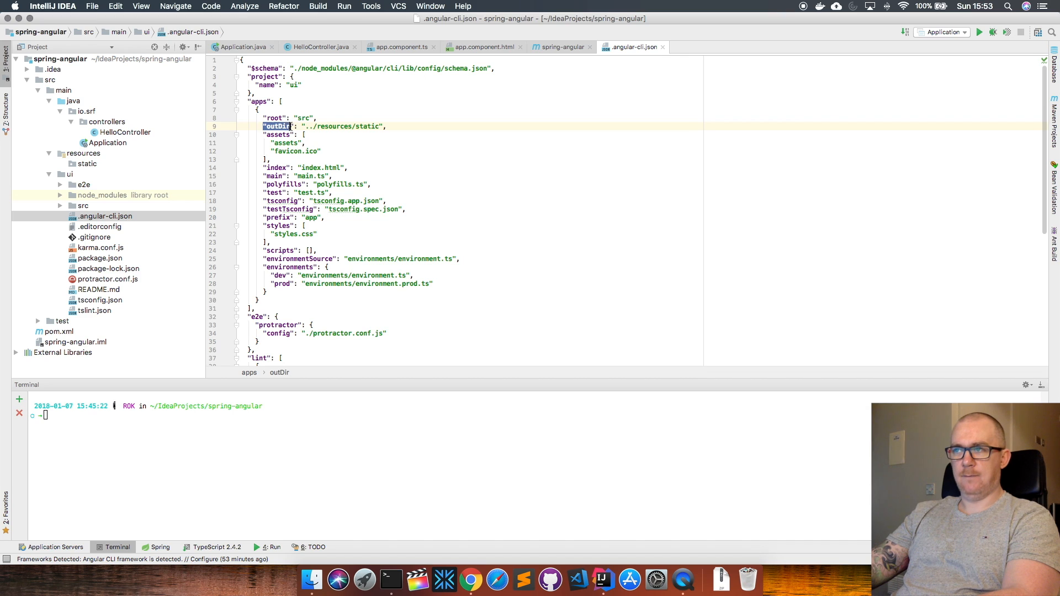
{"action": "left_click", "coordinate": [264, 127]}
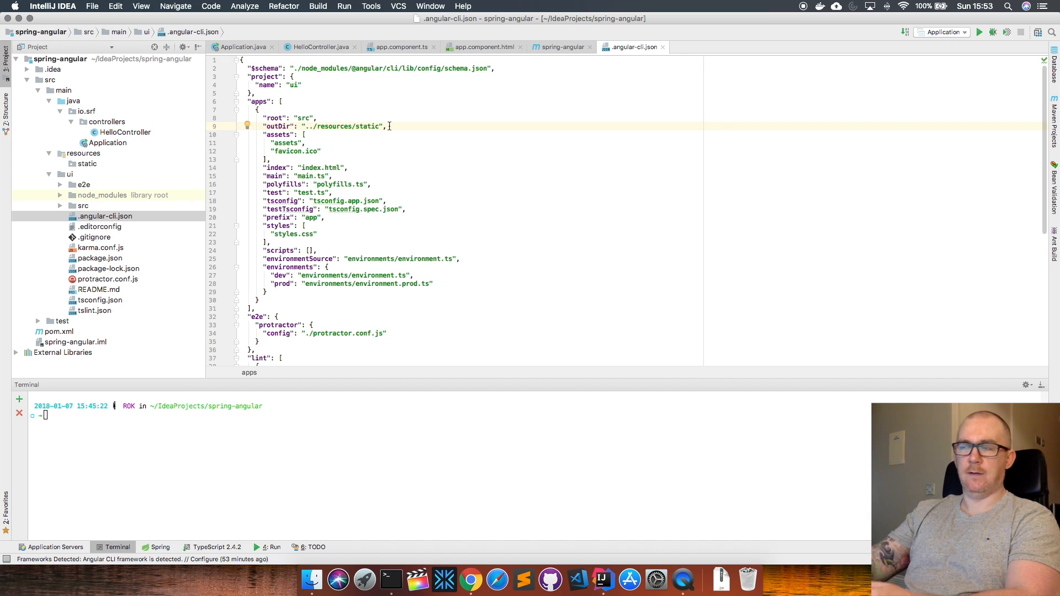
{"action": "mouse_move", "coordinate": [345, 141]}
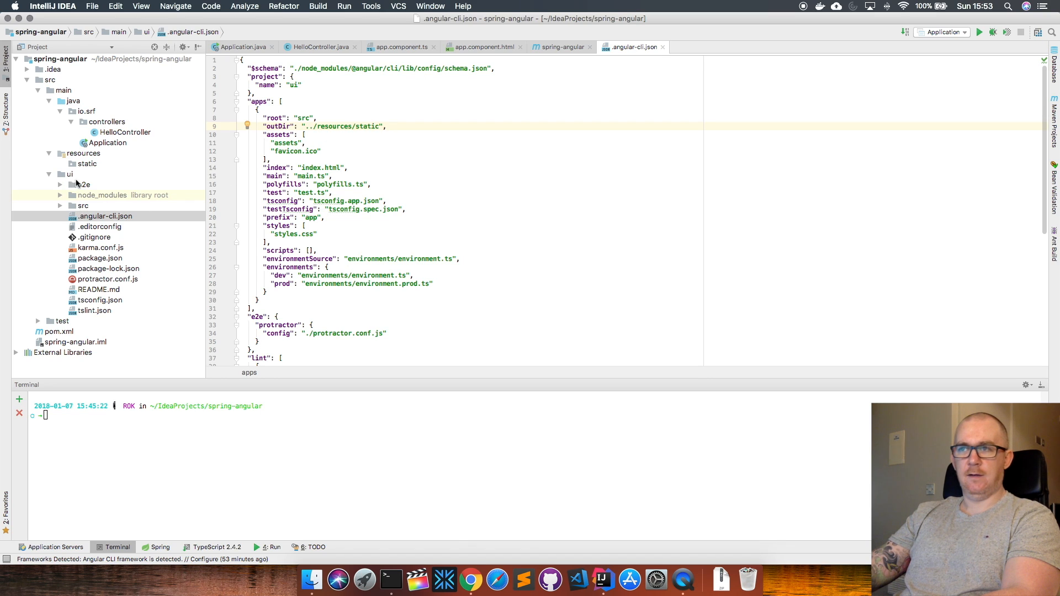
{"action": "left_click", "coordinate": [69, 174]}
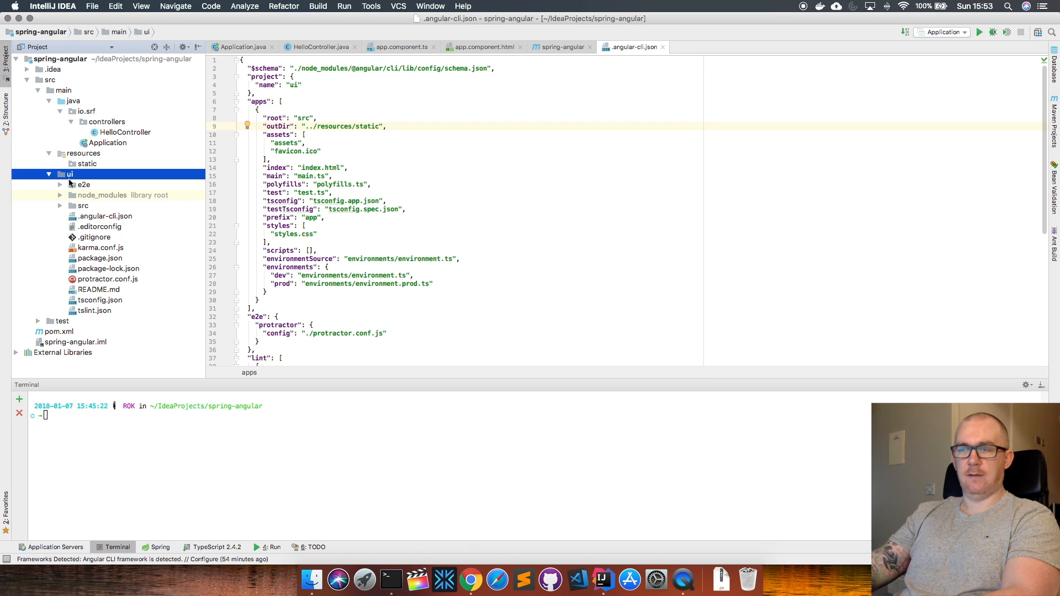
{"action": "mouse_move", "coordinate": [86, 205]}
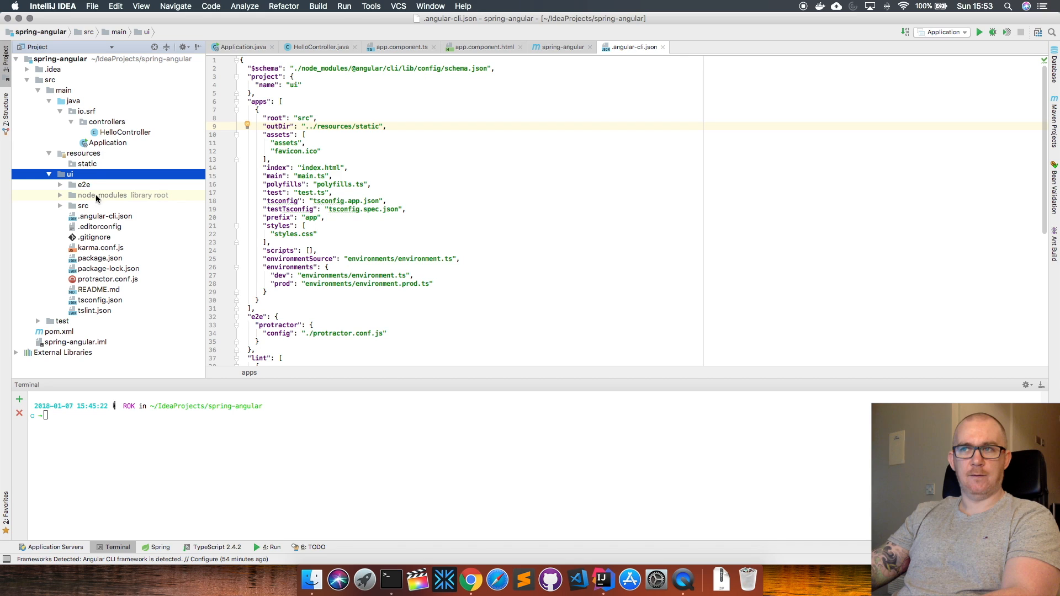
{"action": "left_click", "coordinate": [87, 163]}
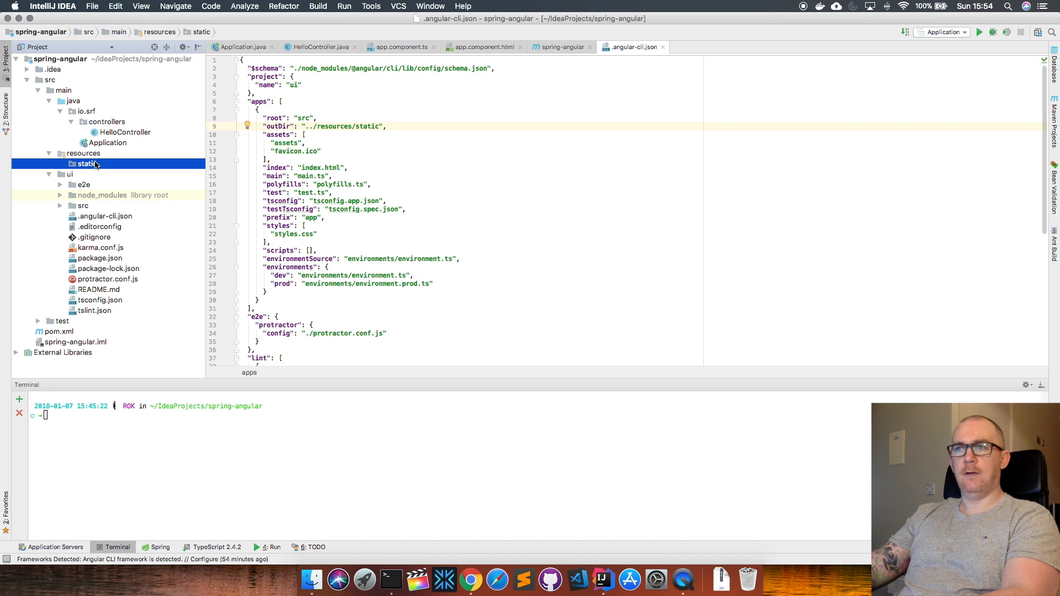
{"action": "mouse_move", "coordinate": [86, 170]}
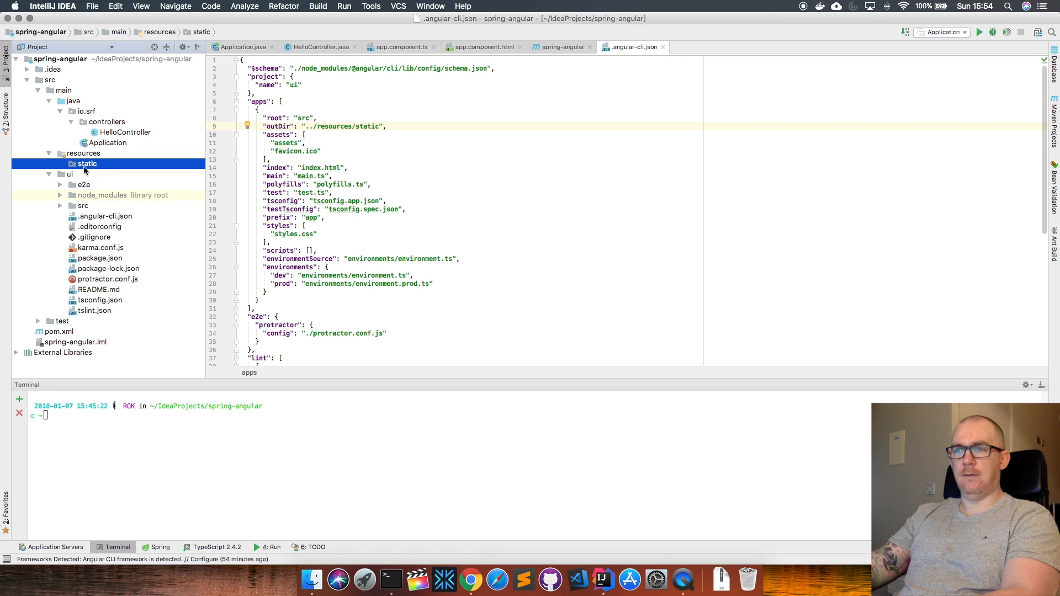
{"action": "mouse_move", "coordinate": [76, 216]}
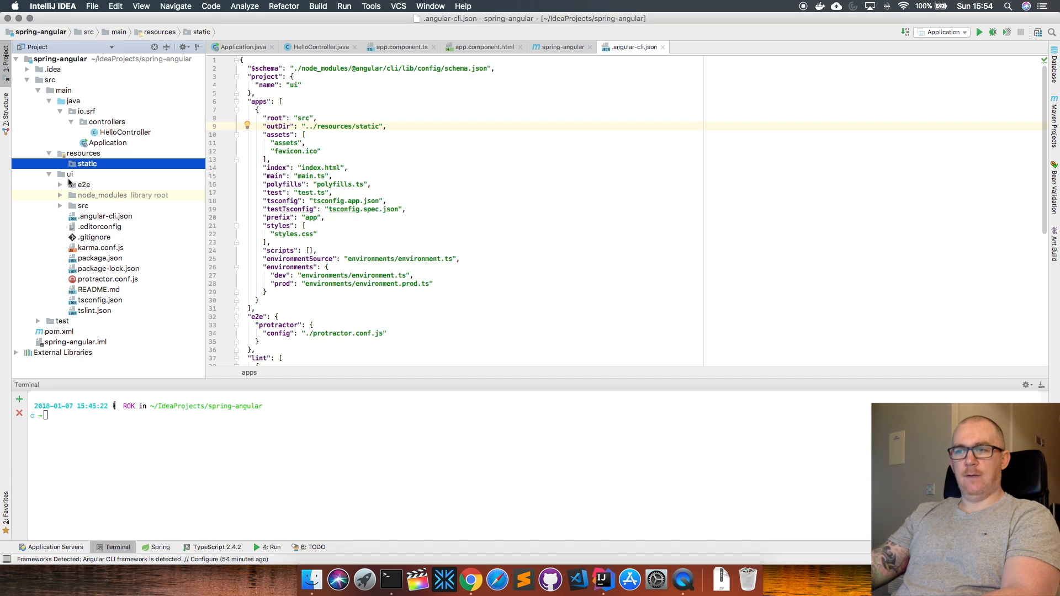
{"action": "mouse_move", "coordinate": [94, 384]}
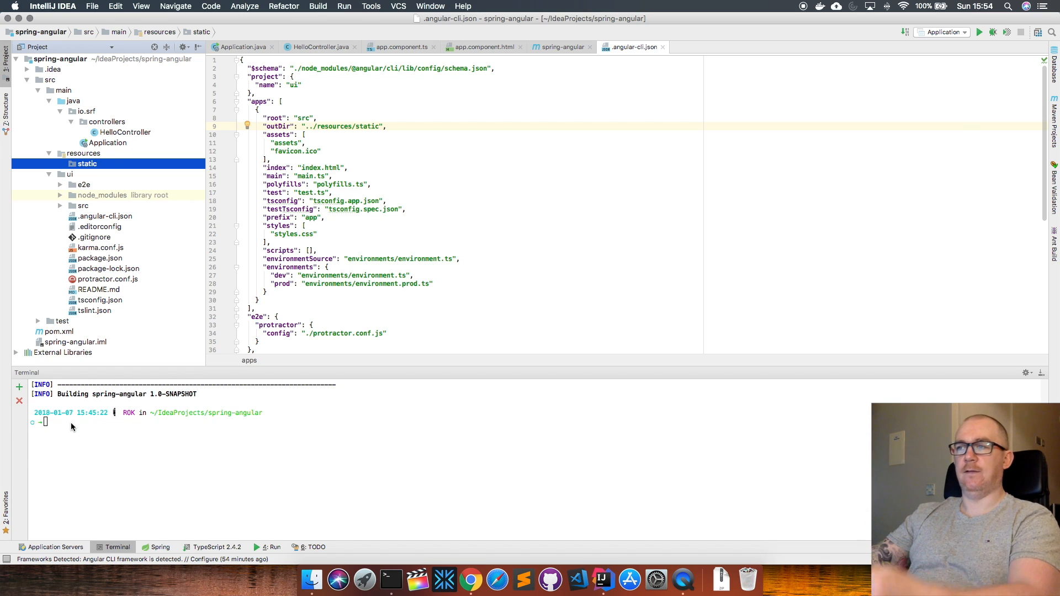
{"action": "mouse_move", "coordinate": [555, 55]}
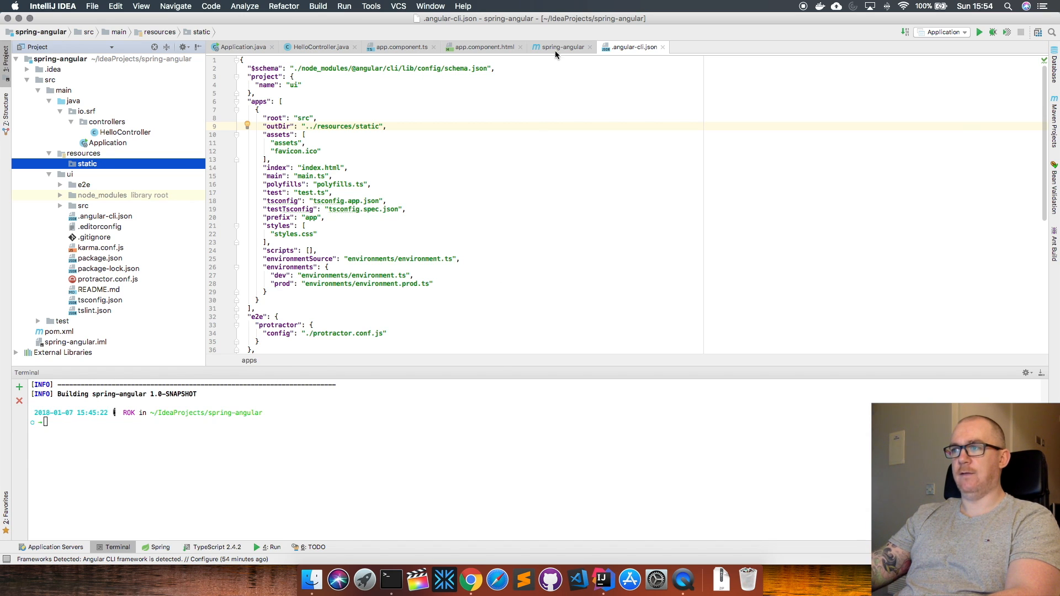
Return to pom.xml and select the validate and compile phases in Maven Lifecycle.
{"action": "left_click", "coordinate": [561, 46]}
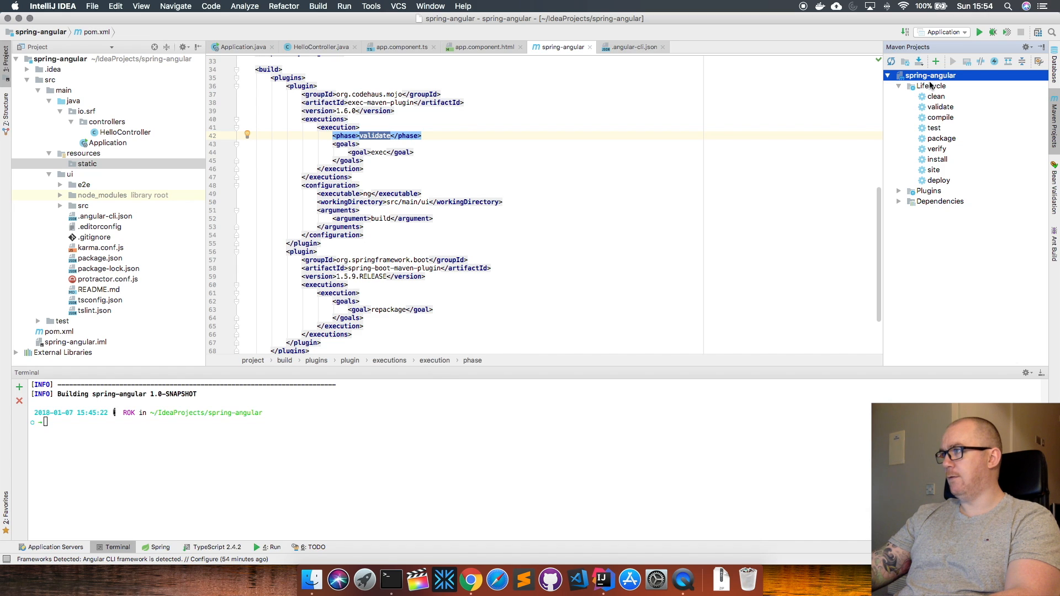
{"action": "left_click", "coordinate": [934, 86]}
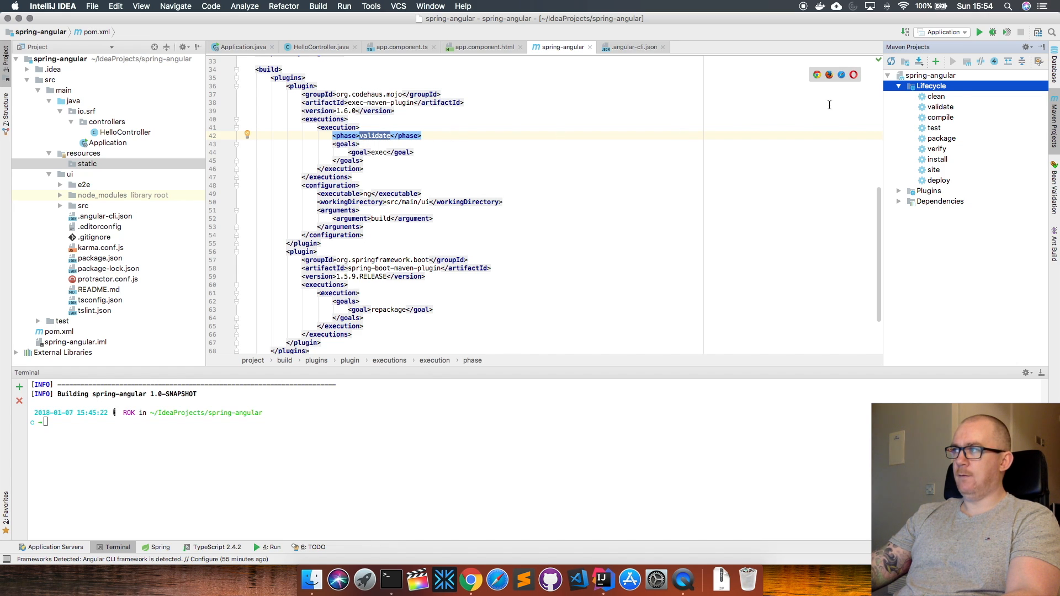
{"action": "left_click", "coordinate": [939, 106]}
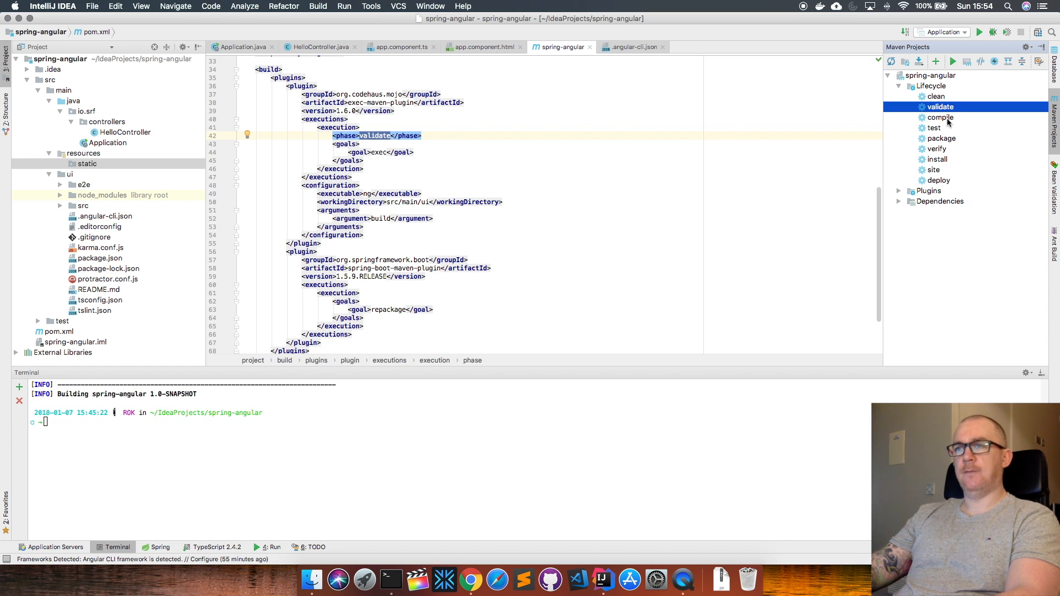
{"action": "mouse_move", "coordinate": [948, 123]}
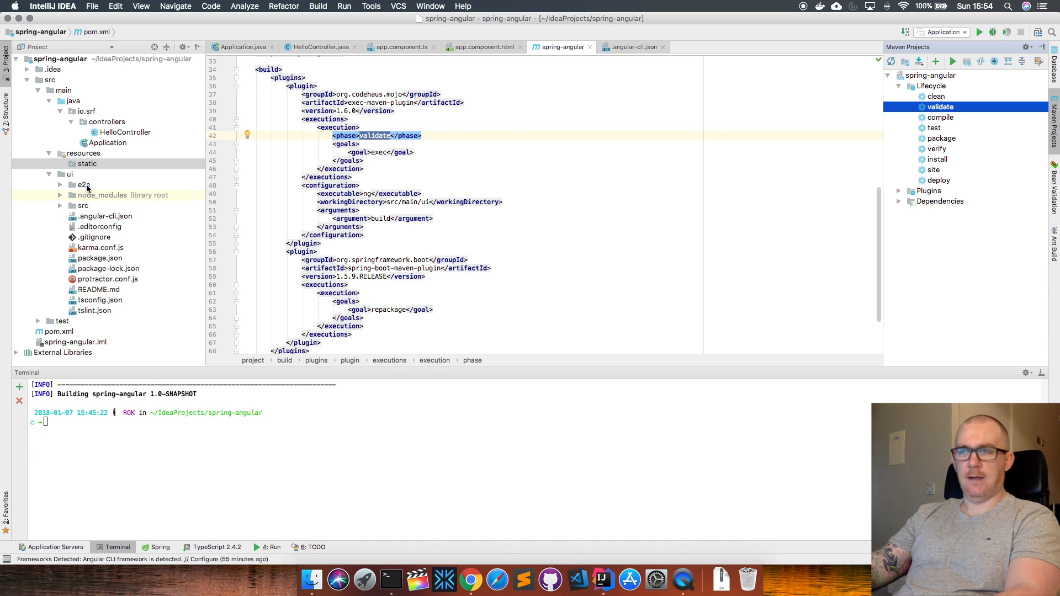
{"action": "mouse_move", "coordinate": [88, 167]}
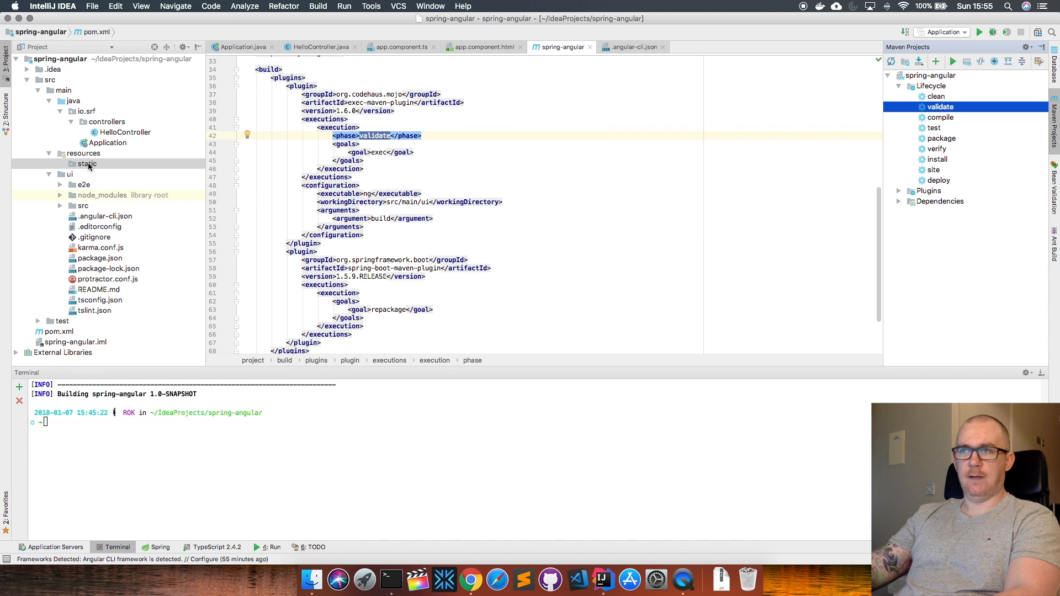
{"action": "left_click", "coordinate": [86, 163]}
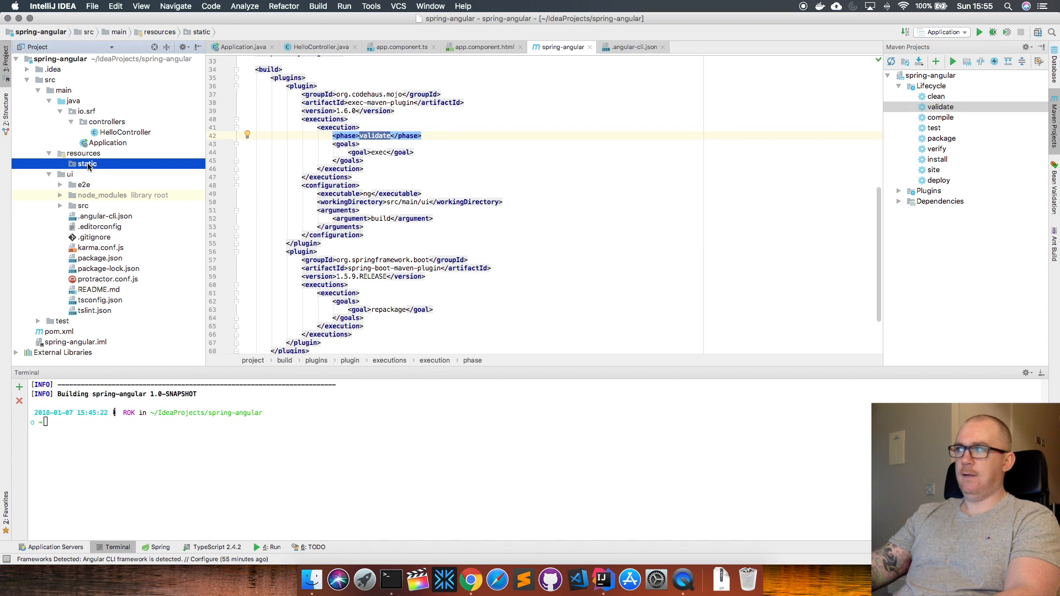
{"action": "left_click", "coordinate": [940, 117]}
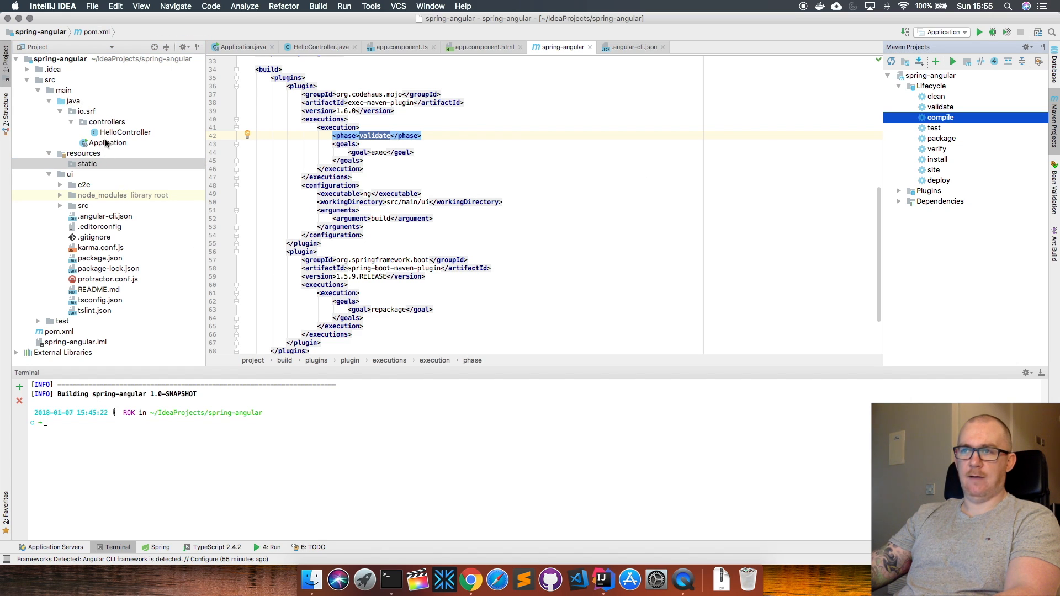
{"action": "mouse_move", "coordinate": [86, 164]}
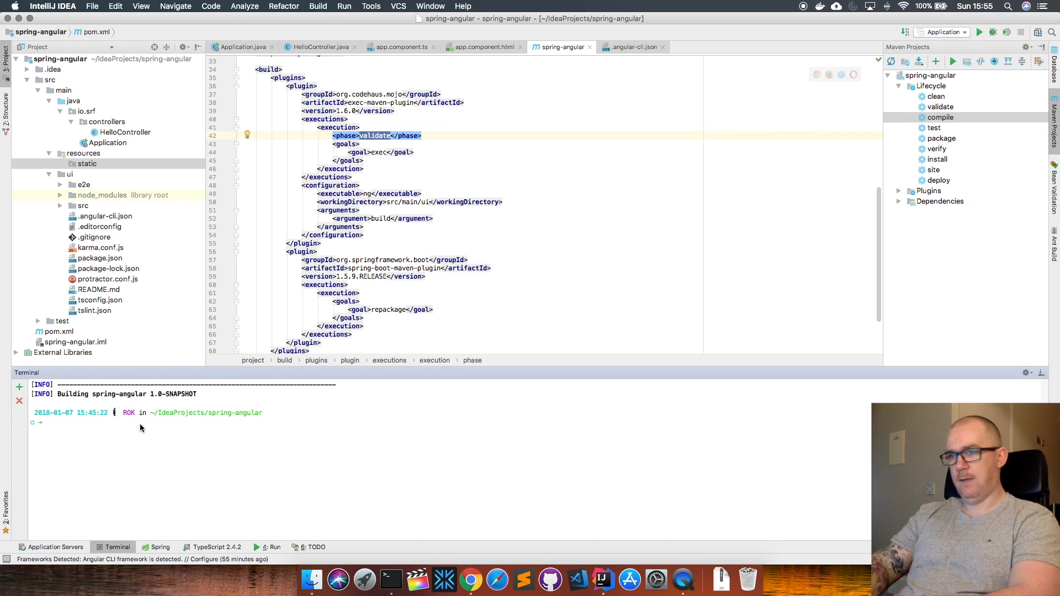
Run mvn package in the Terminal tool window.
{"action": "type", "text": "mvn package"}
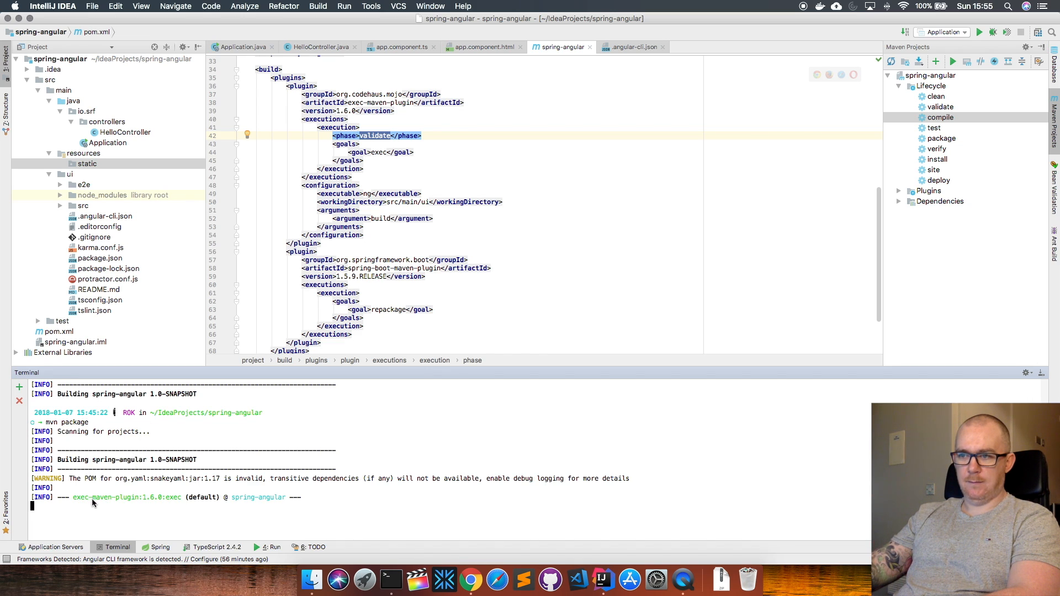
{"action": "mouse_move", "coordinate": [198, 500]}
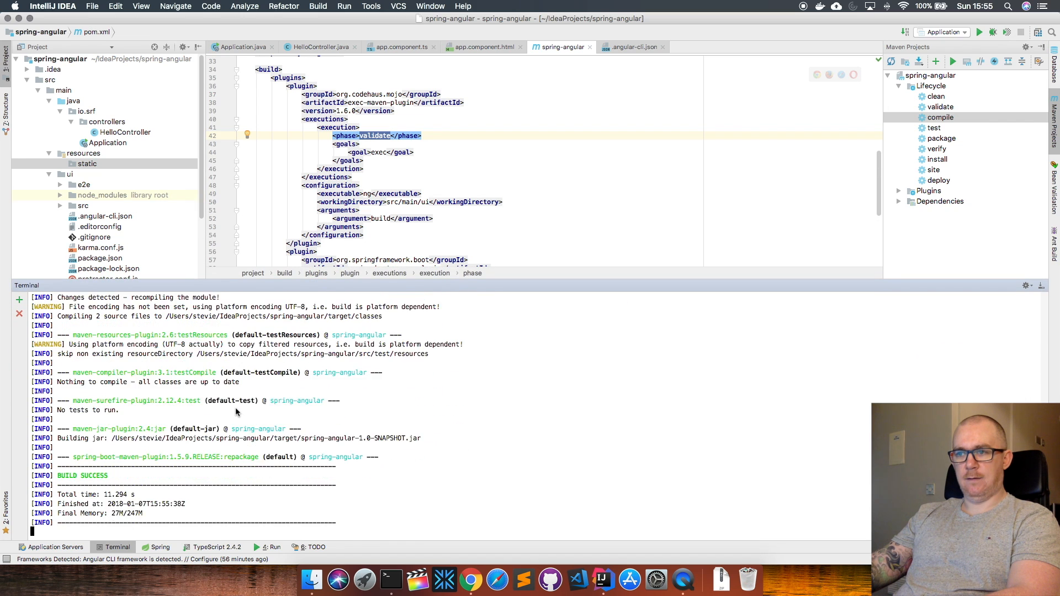
{"action": "mouse_move", "coordinate": [175, 446]}
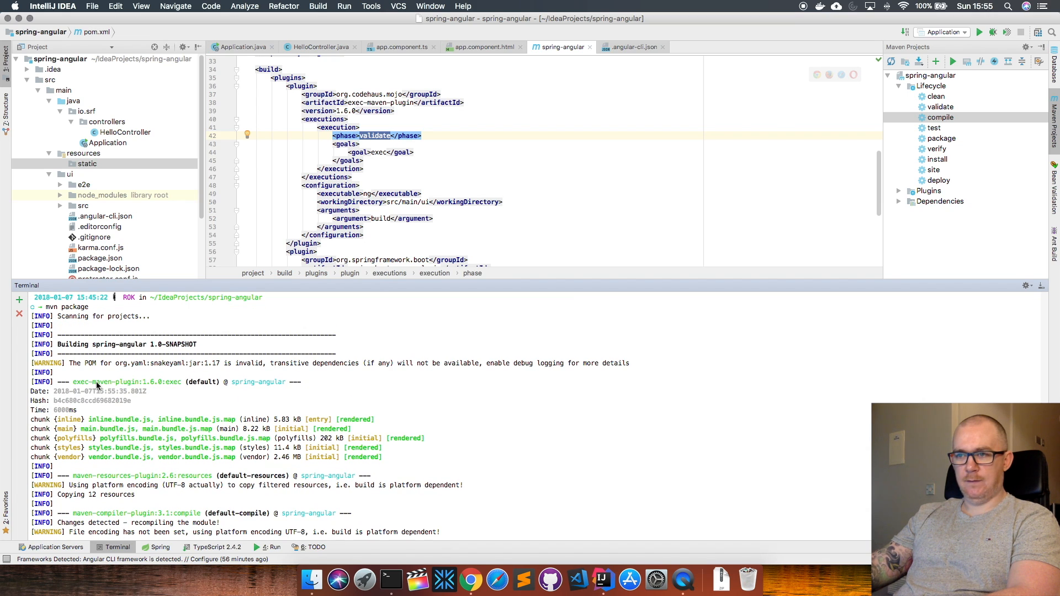
{"action": "mouse_move", "coordinate": [101, 445]}
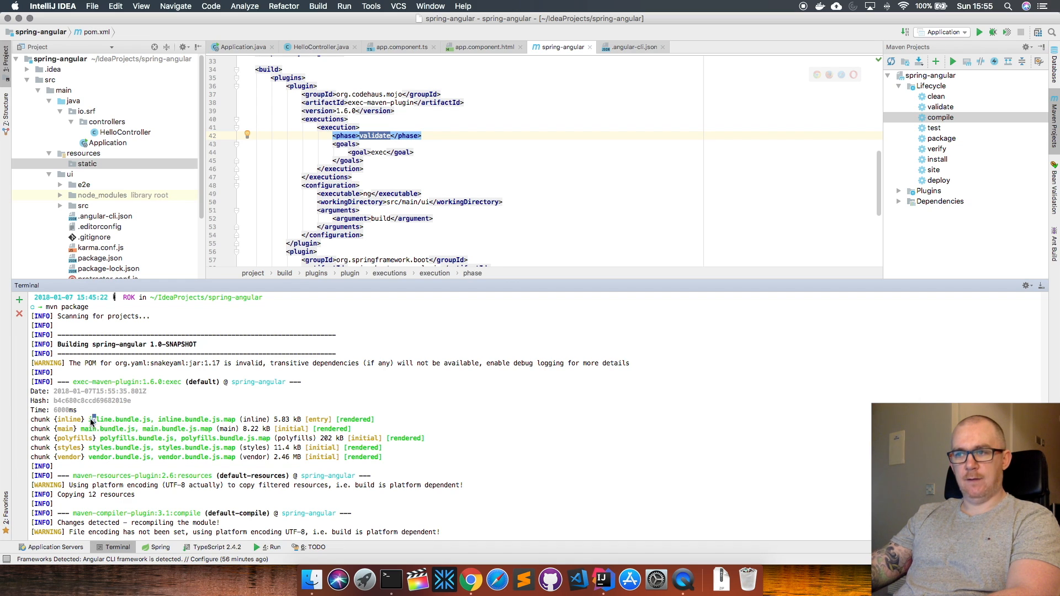
{"action": "mouse_move", "coordinate": [144, 421]}
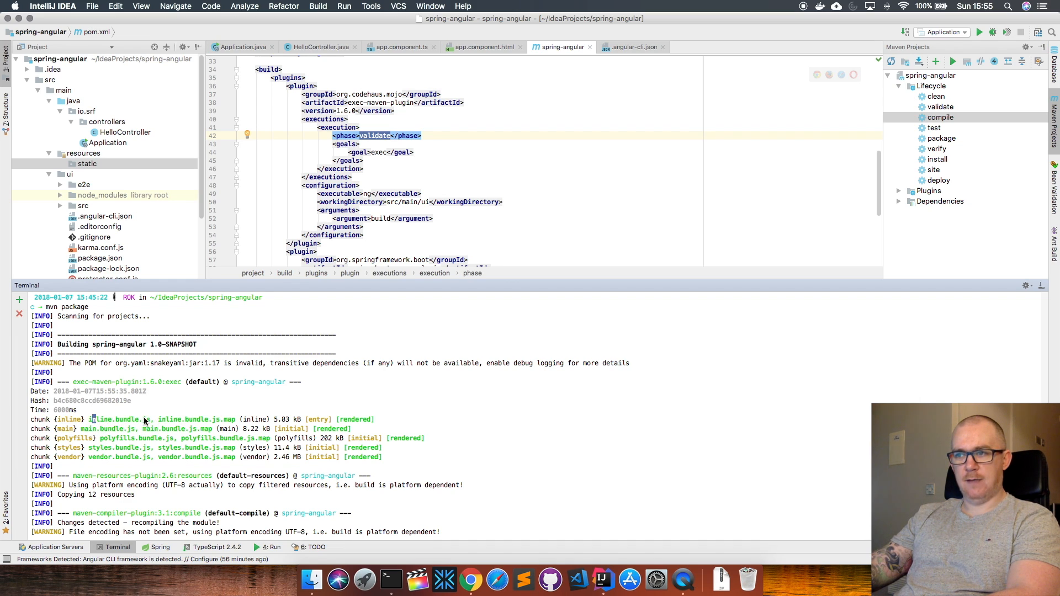
{"action": "mouse_move", "coordinate": [188, 465]}
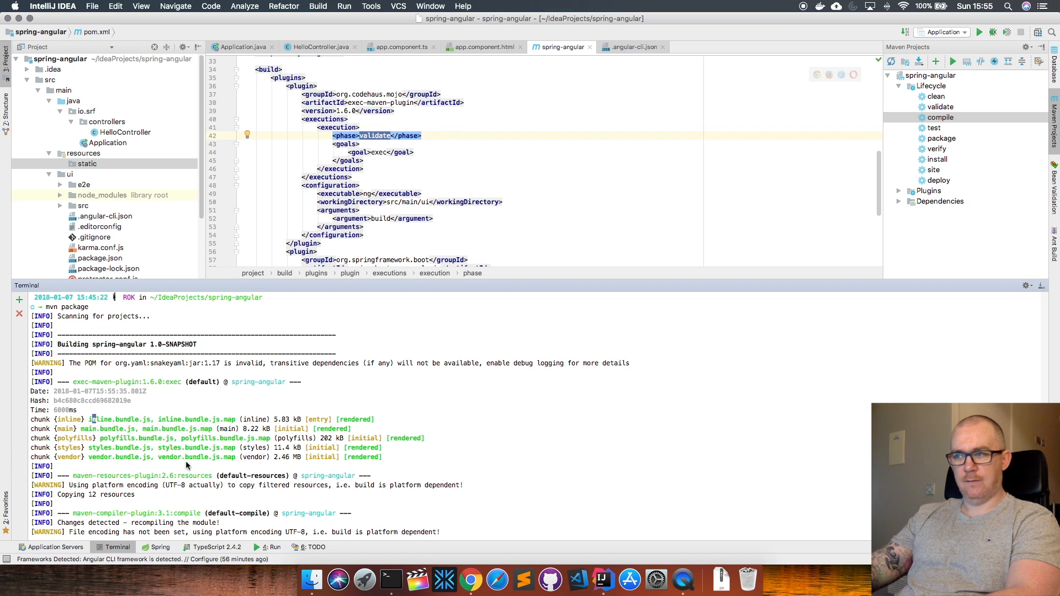
{"action": "mouse_move", "coordinate": [148, 470]}
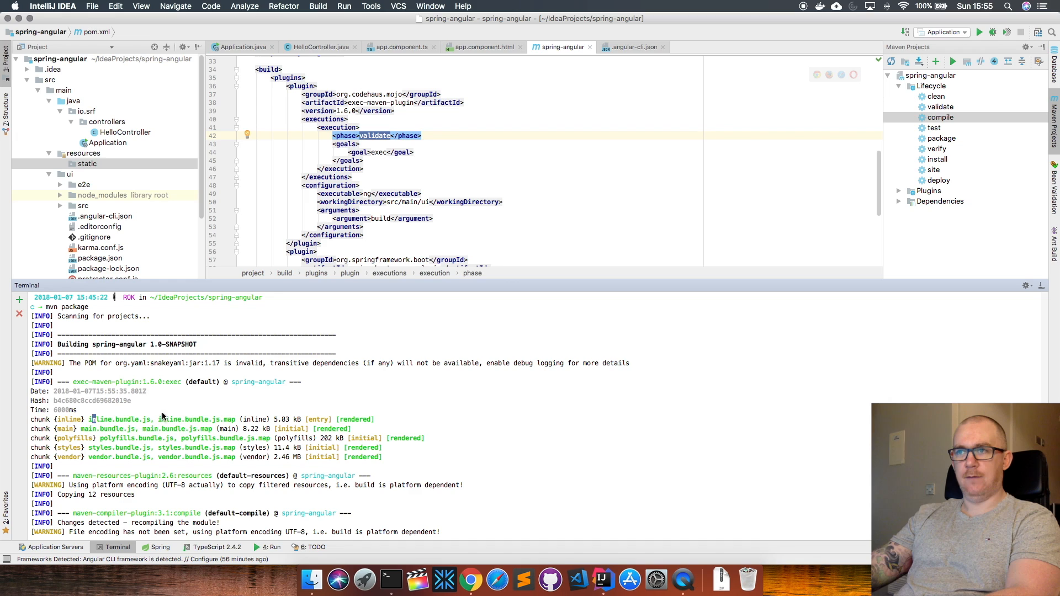
Expand resources/static and target/classes/static, then select spring-angular-1.0-SNAPSHOT.jar.
{"action": "left_click", "coordinate": [86, 164]}
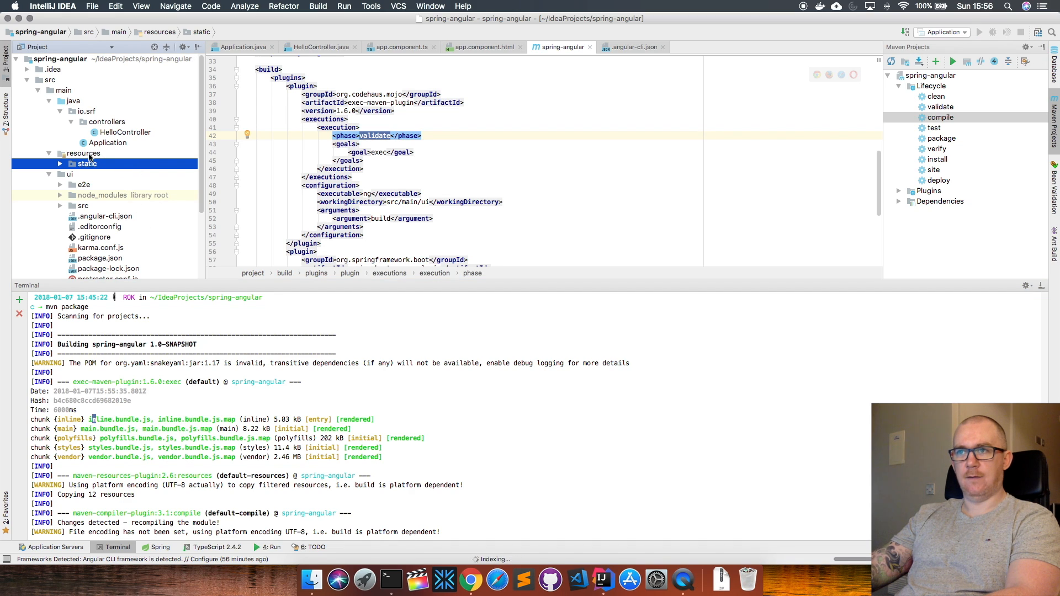
{"action": "left_click", "coordinate": [60, 163]}
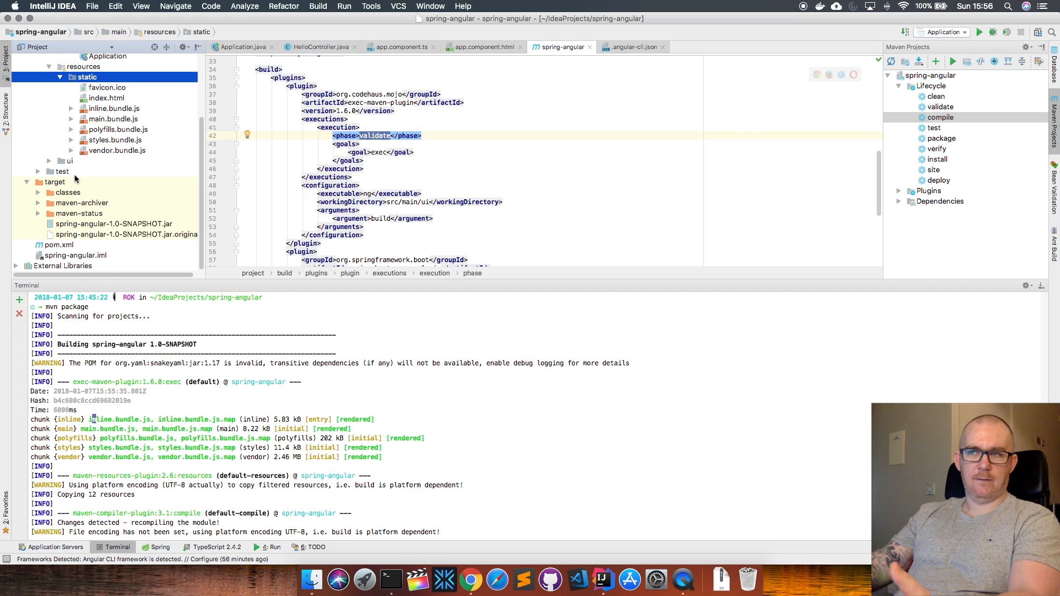
{"action": "left_click", "coordinate": [39, 192]}
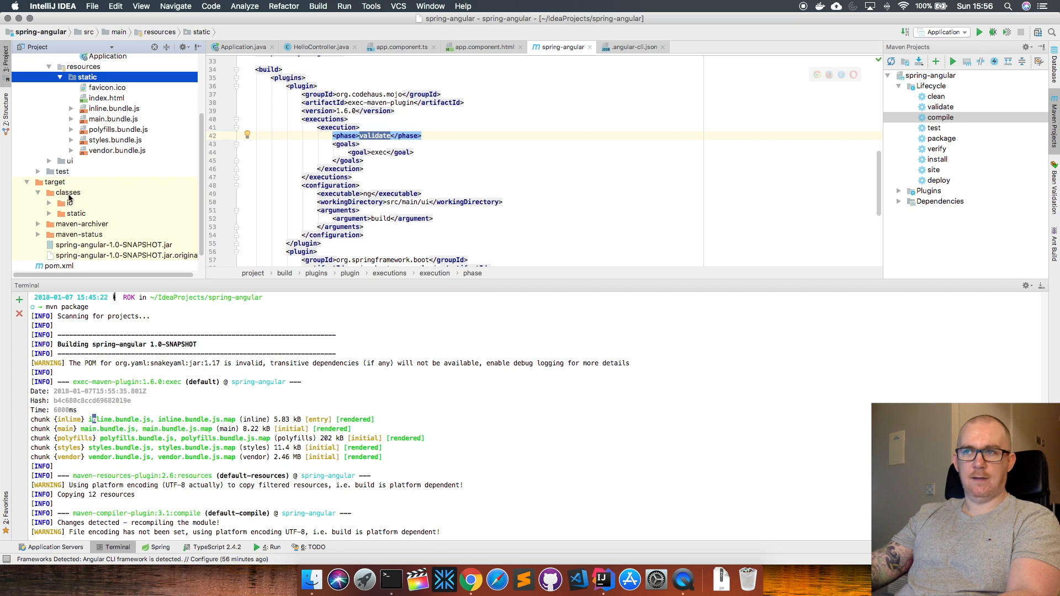
{"action": "left_click", "coordinate": [49, 203]}
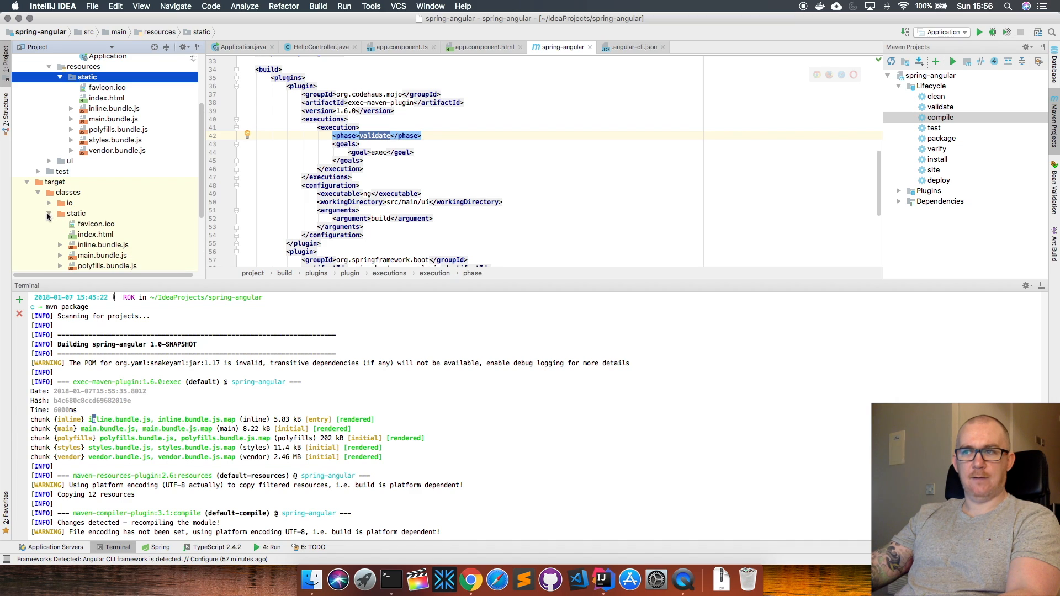
{"action": "scroll", "scroll_direction": "down", "scroll_amount": 3}
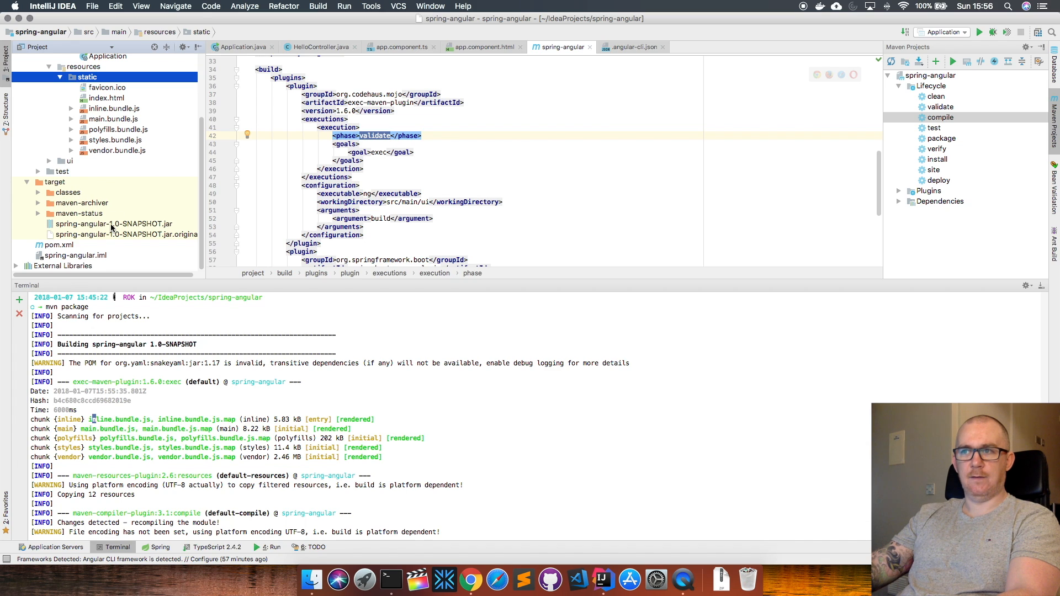
{"action": "left_click", "coordinate": [115, 224]}
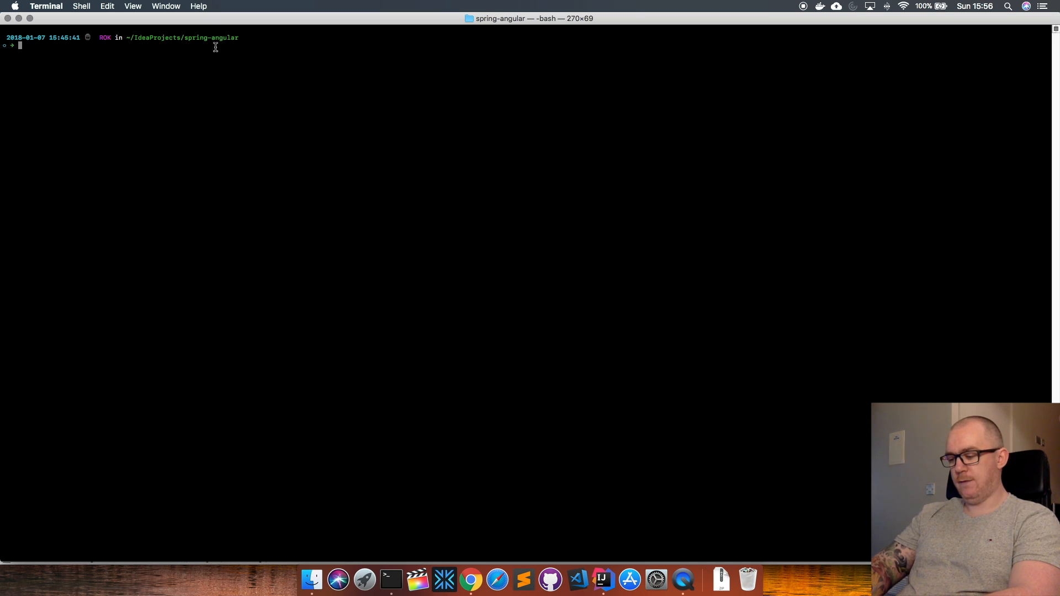
Run java -jar target/spring-angular-1.0-SNAPSHOT.jar, then bring up the browser.
{"action": "type", "text": "java"}
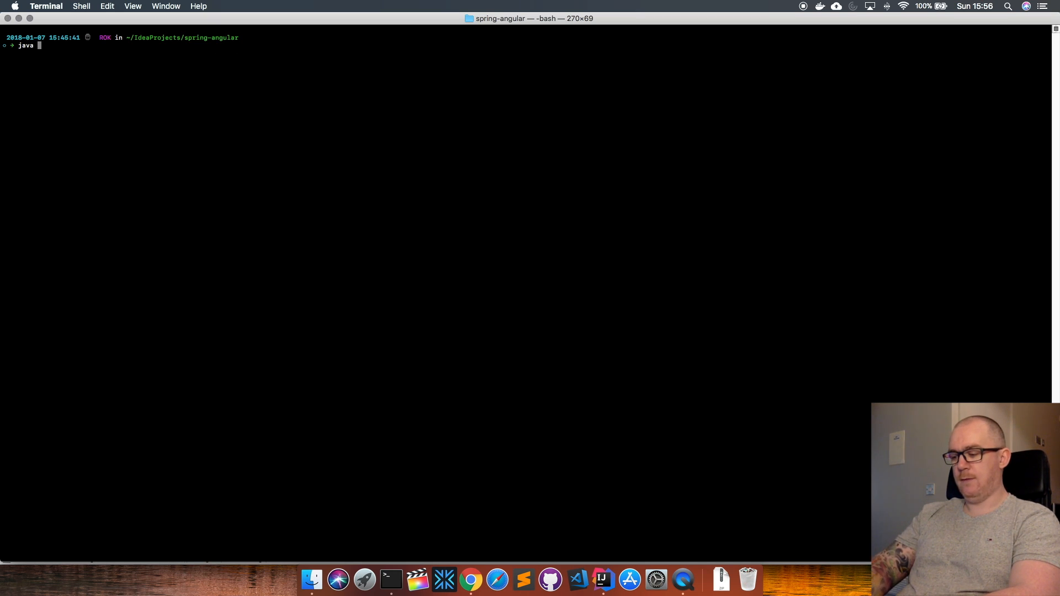
{"action": "type", "text": "-jar"}
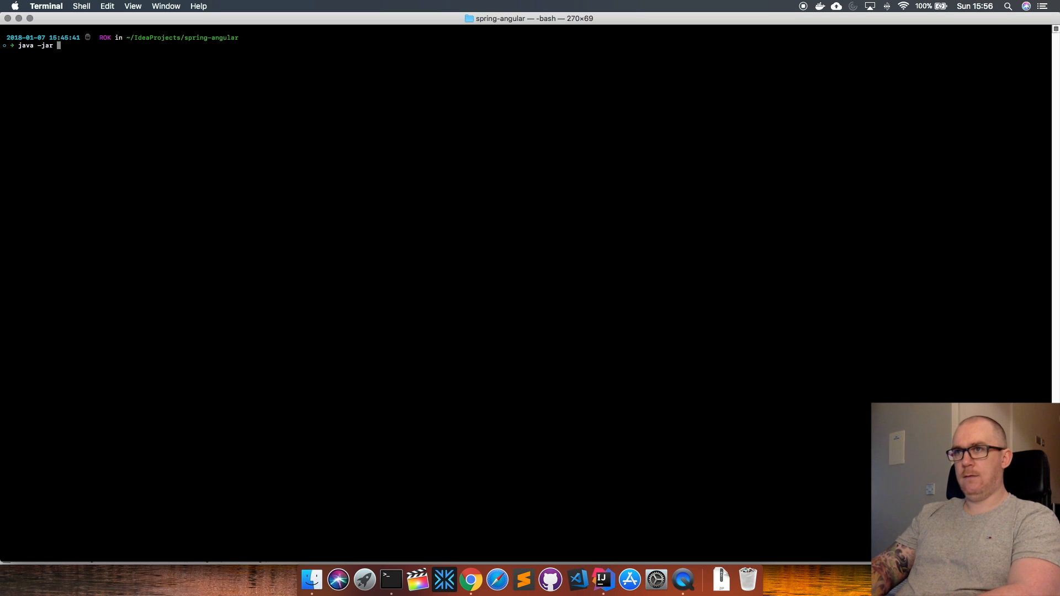
{"action": "type", "text": "target/spring-angular-1.0-SNAPSHOT.jar"}
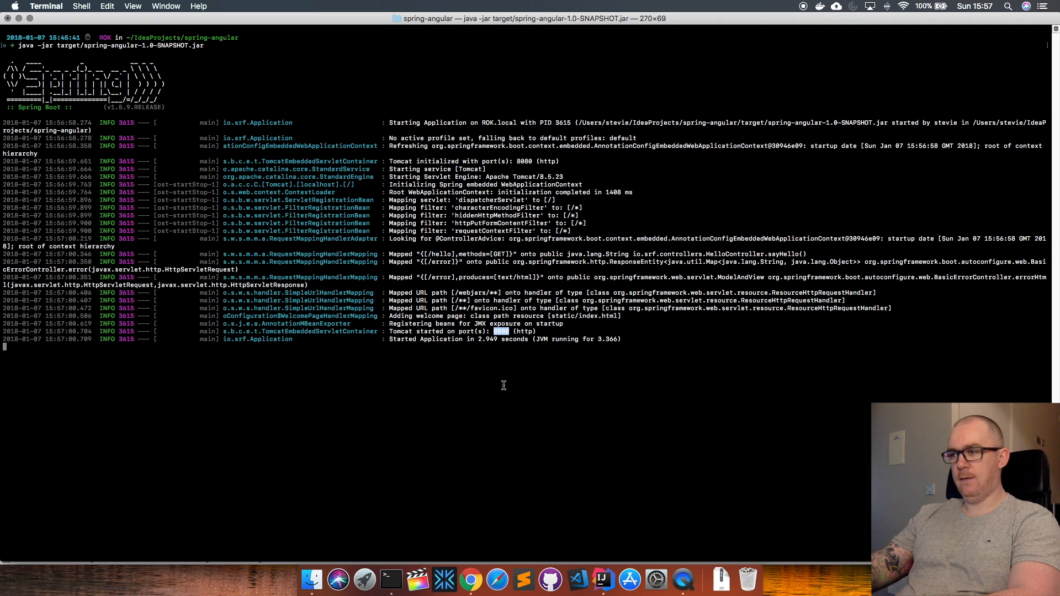
{"action": "left_click", "coordinate": [471, 580]}
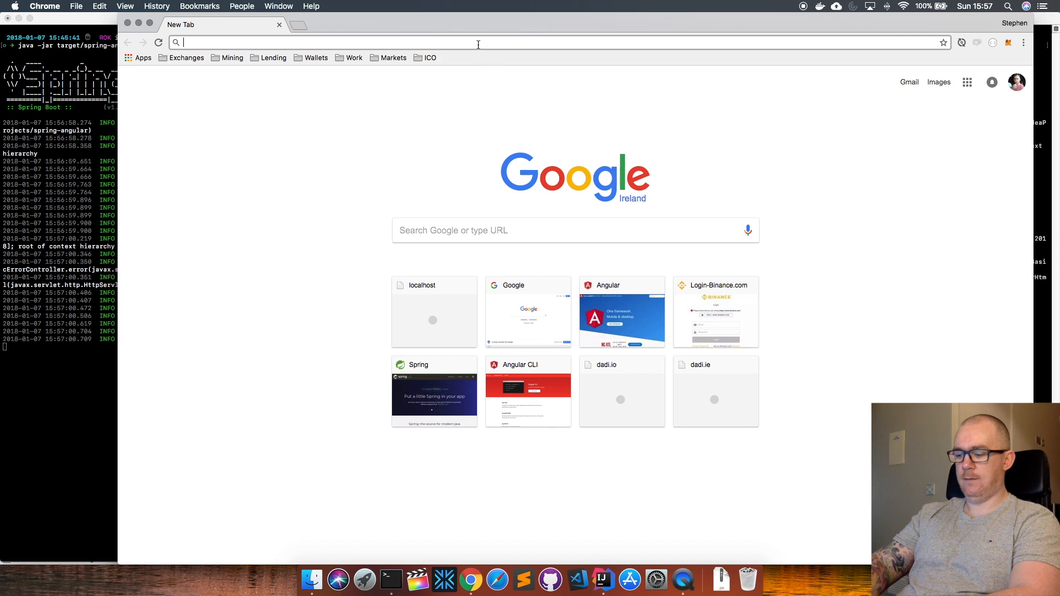
Load localhost:8080 in Chrome to show the Angular page with Hello, World!
{"action": "type", "text": "localhost:8080"}
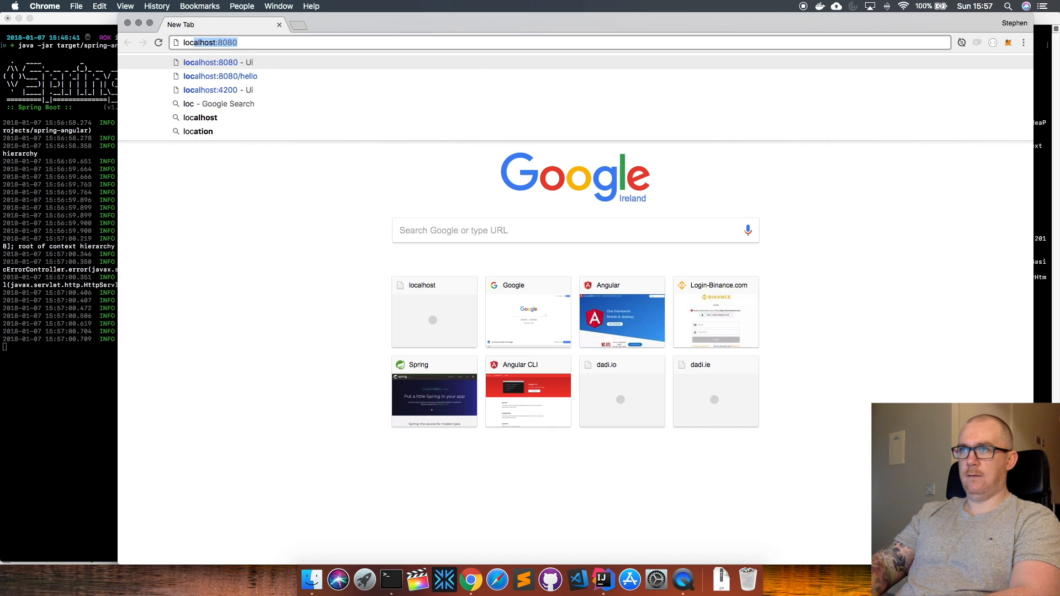
{"action": "type", "text": "localhost;"}
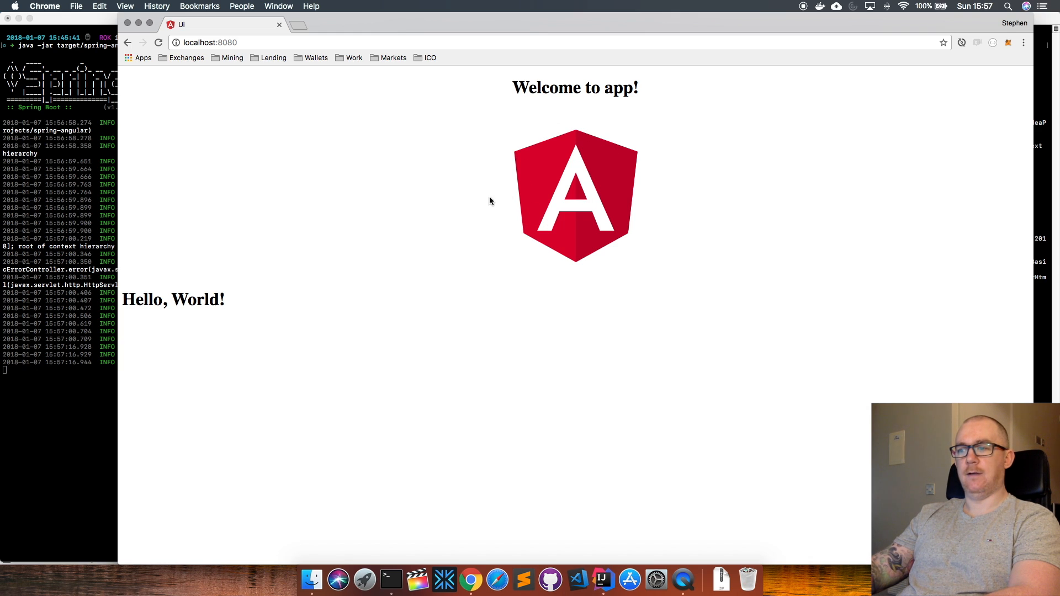
{"action": "mouse_move", "coordinate": [276, 416]}
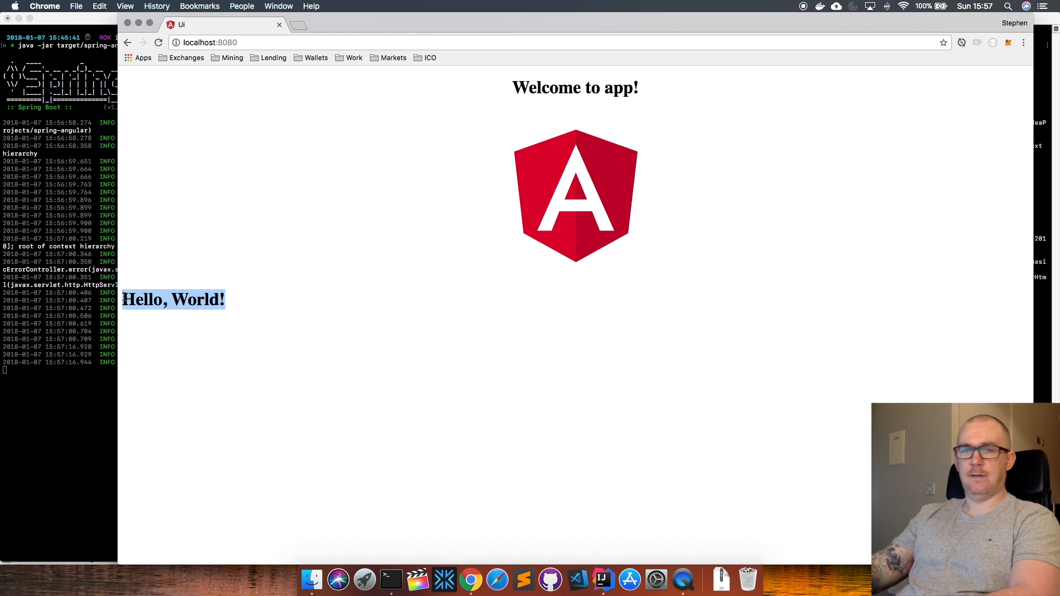
{"action": "mouse_move", "coordinate": [140, 326]}
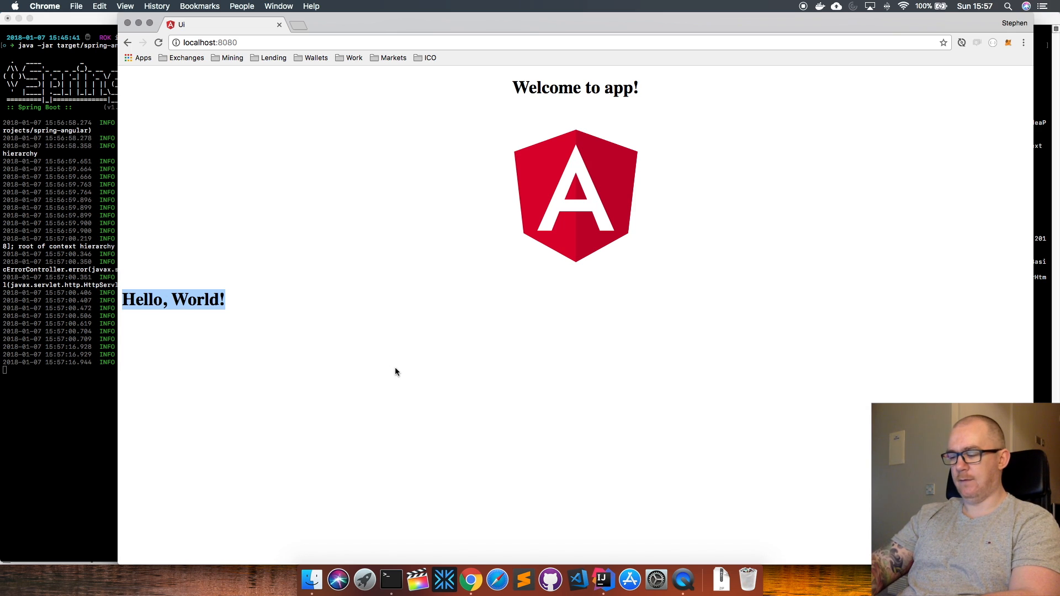
Open DevTools with F12 and expand the logged DATA object to reveal "Hello, World!".
{"action": "key", "text": "F12"}
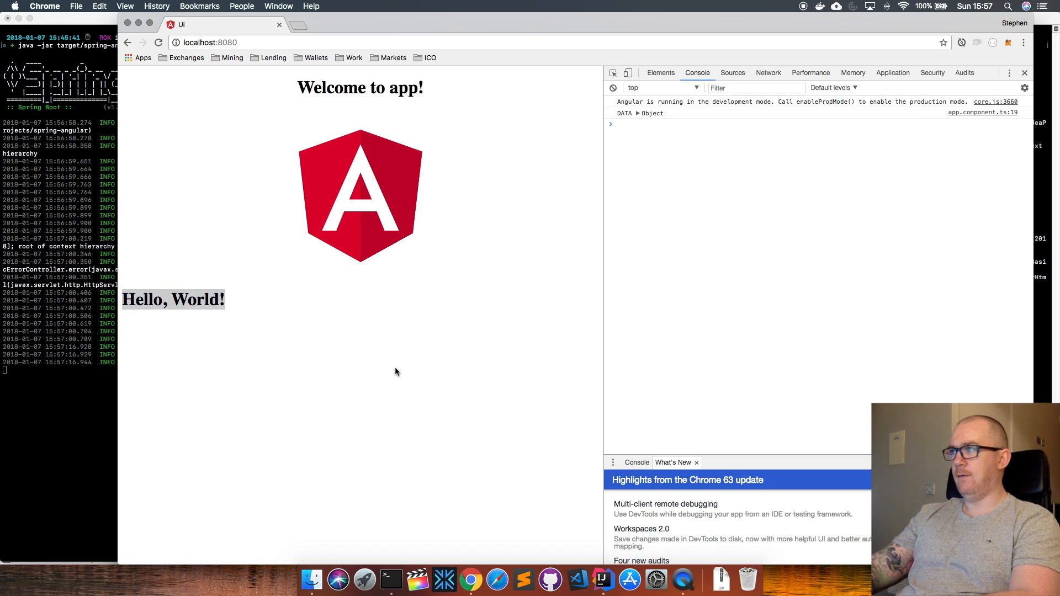
{"action": "mouse_move", "coordinate": [627, 112]}
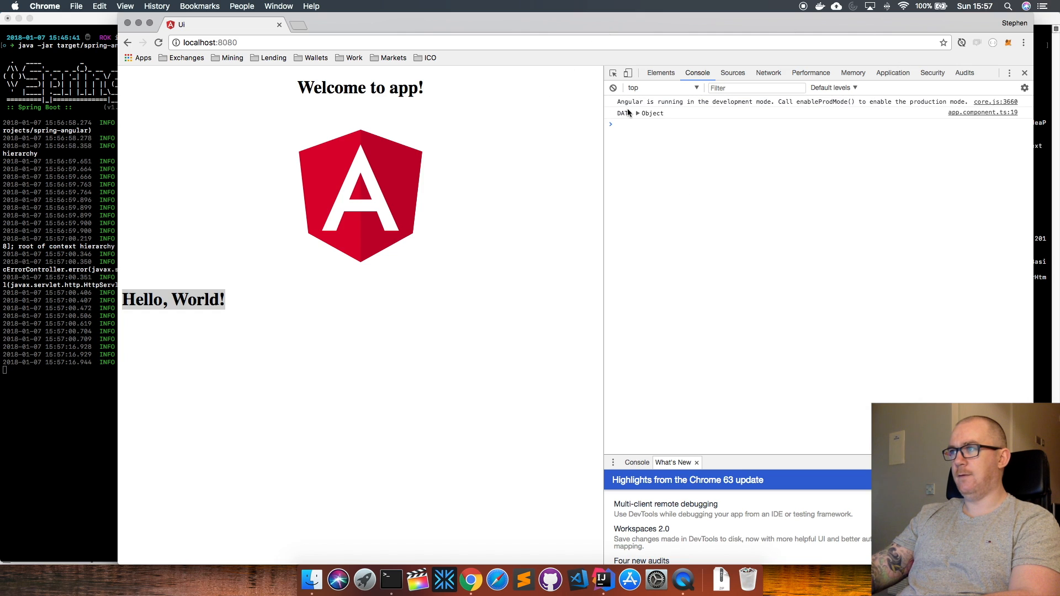
{"action": "mouse_move", "coordinate": [662, 115]}
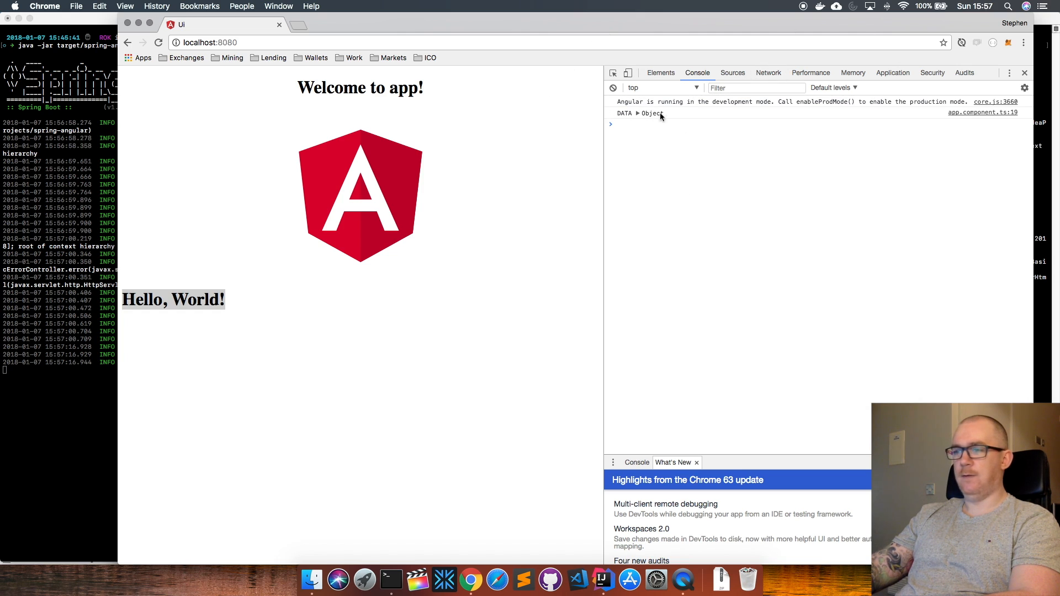
{"action": "mouse_move", "coordinate": [577, 580]}
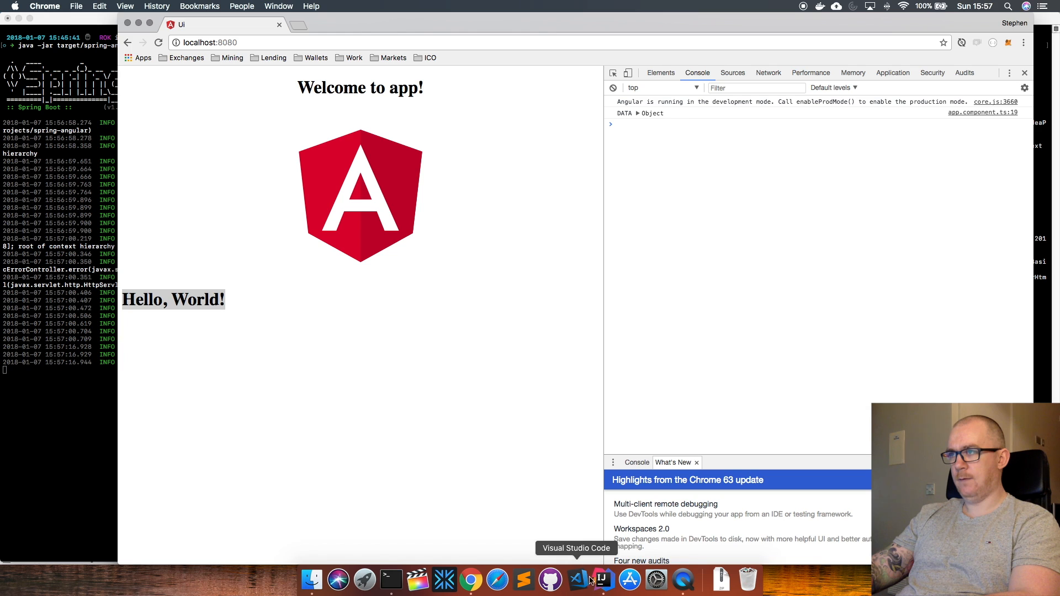
{"action": "left_click", "coordinate": [602, 581]}
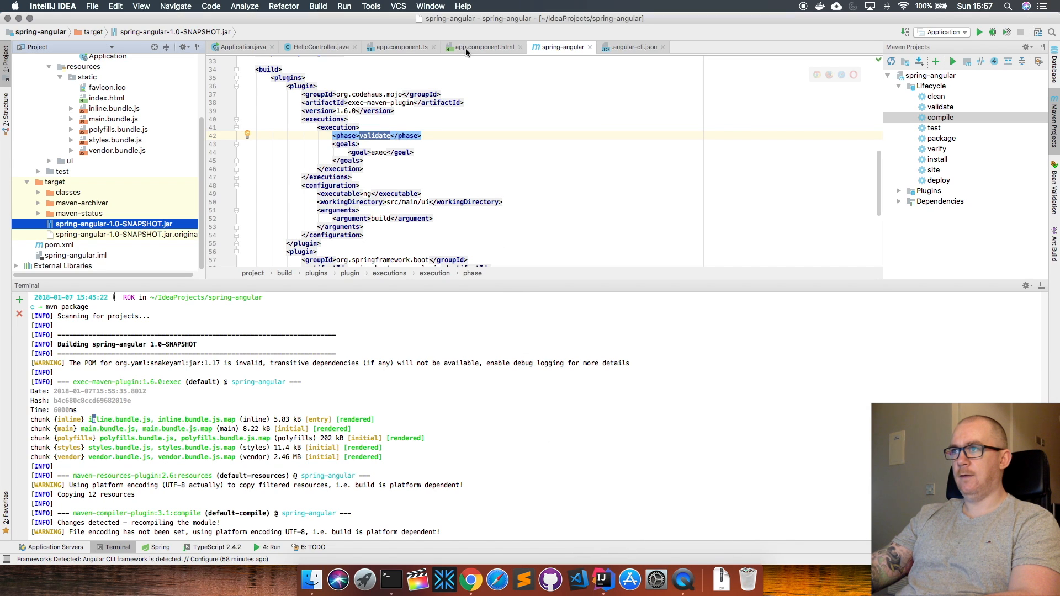
{"action": "left_click", "coordinate": [400, 46]}
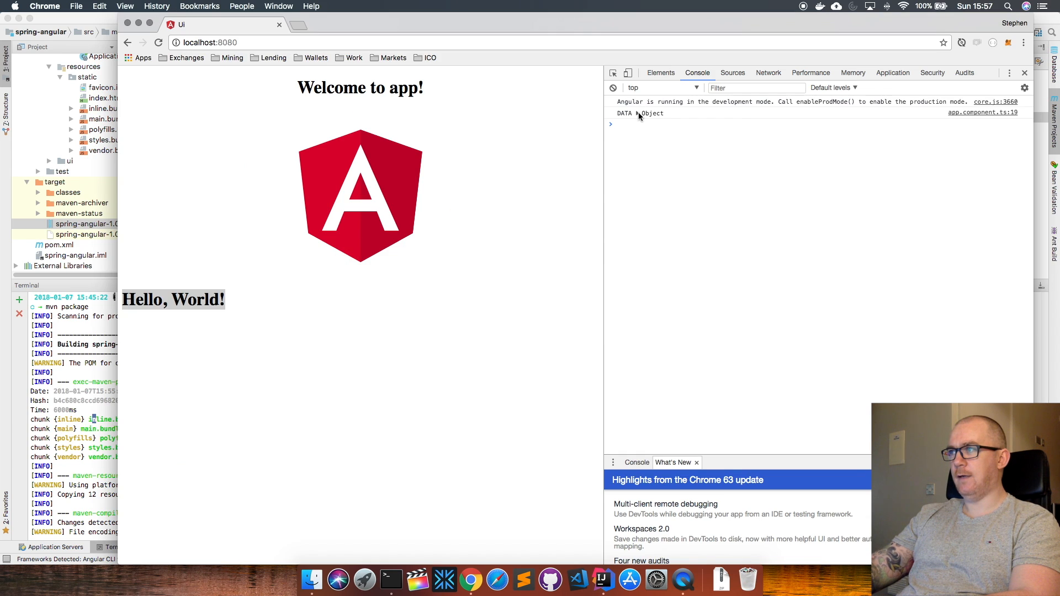
{"action": "left_click", "coordinate": [610, 113]}
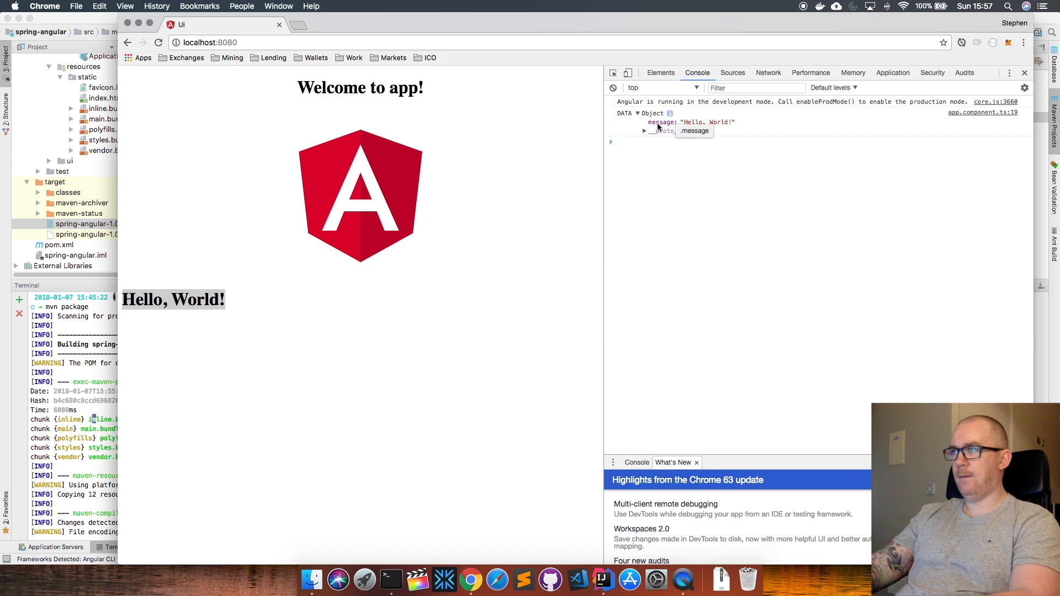